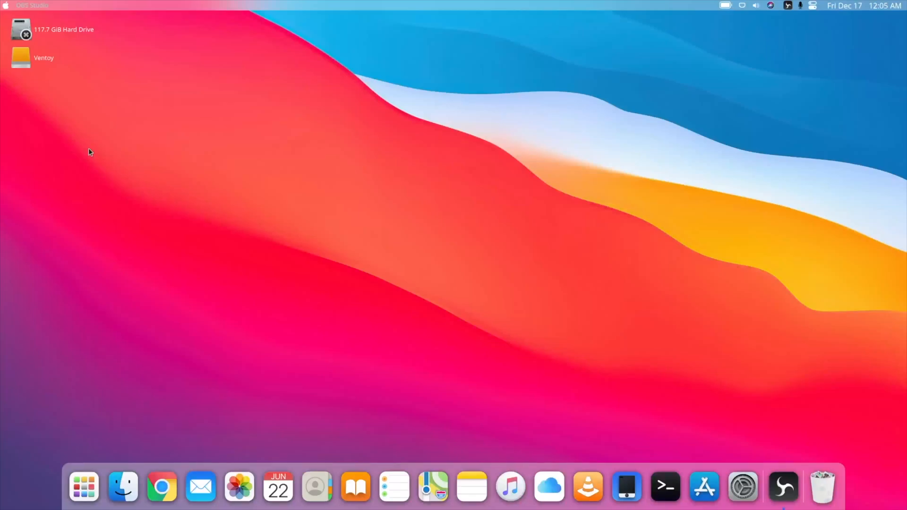
pyautogui.moveTo(80, 67)
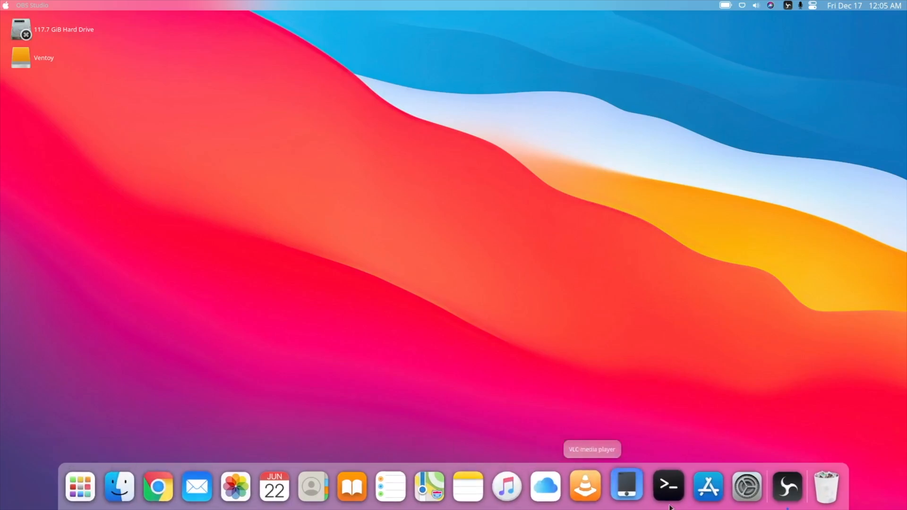
pyautogui.moveTo(315, 485)
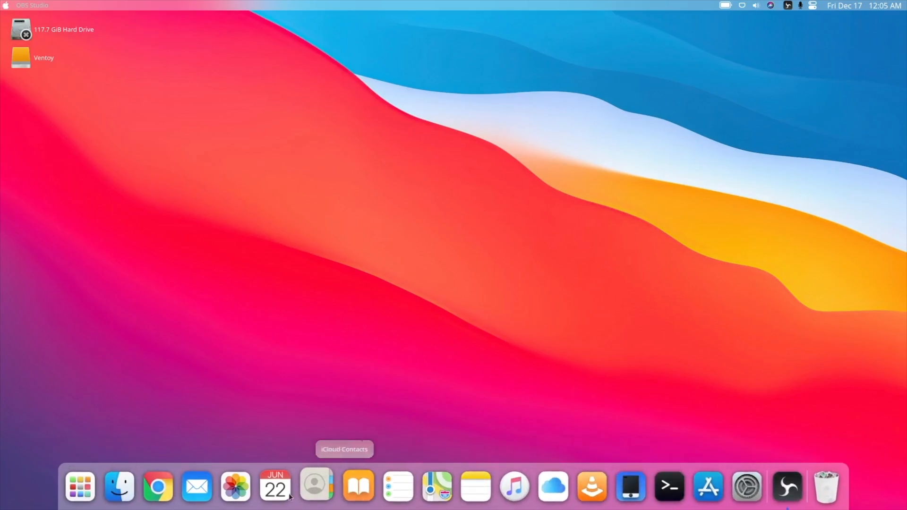
pyautogui.moveTo(357, 486)
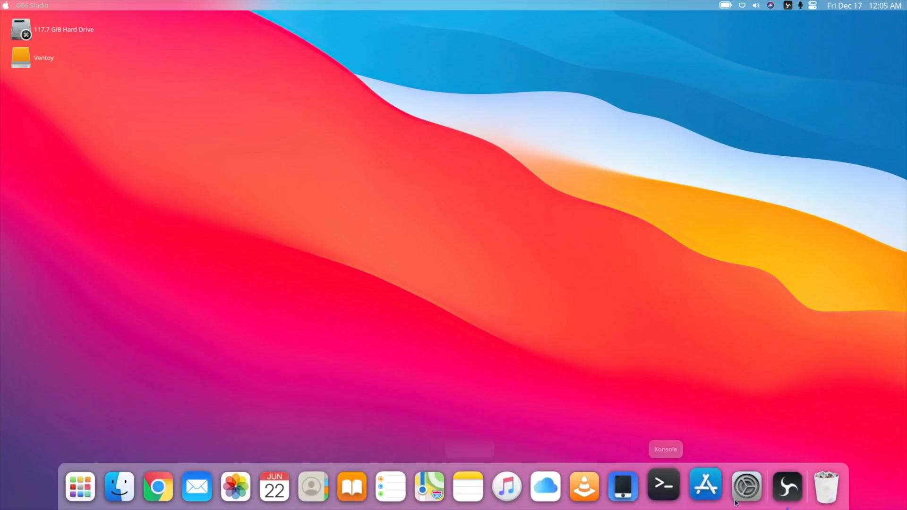
pyautogui.moveTo(436, 485)
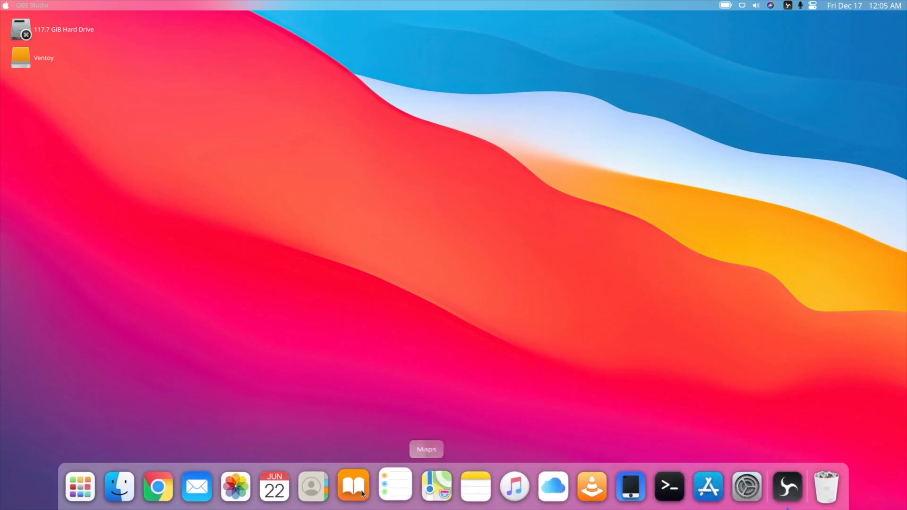
pyautogui.moveTo(120, 486)
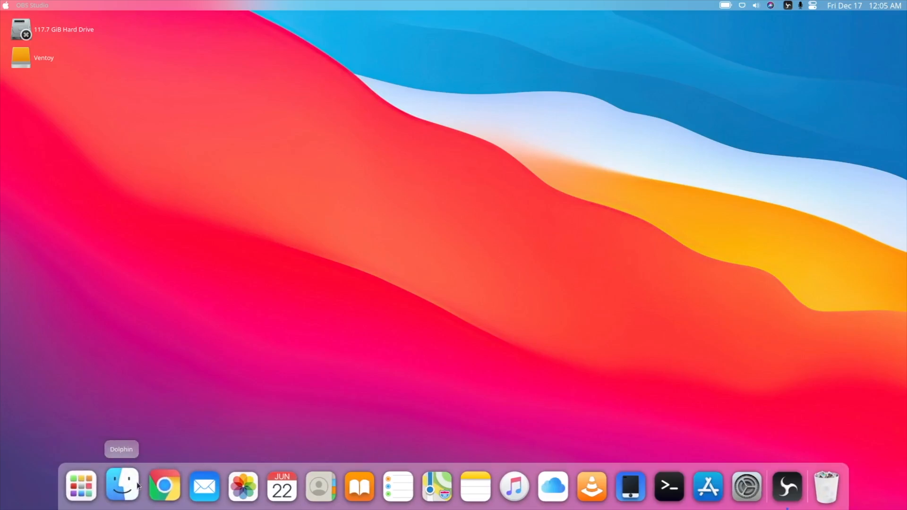
pyautogui.moveTo(612, 290)
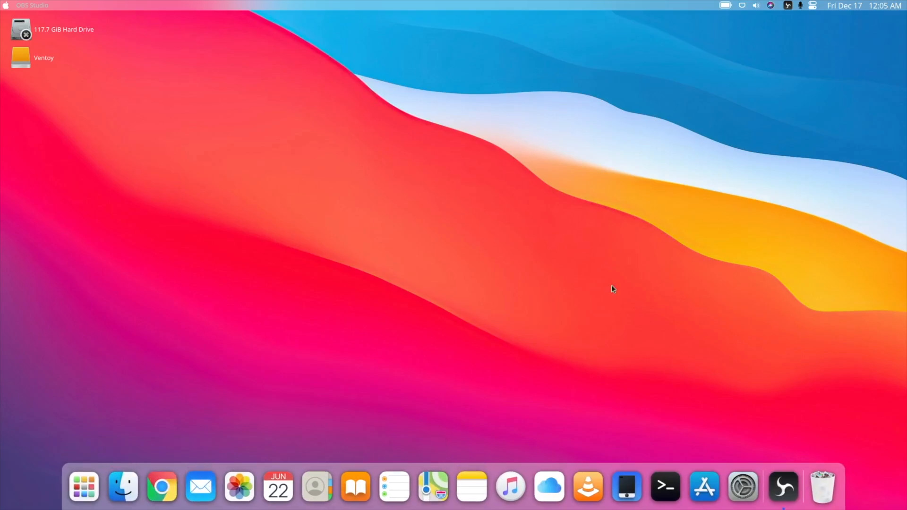
pyautogui.moveTo(629, 325)
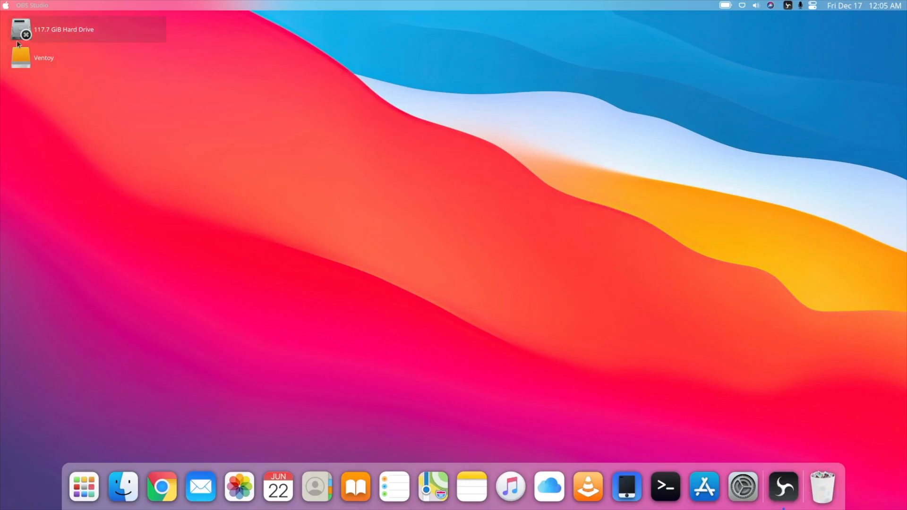
# Bring up About This Computer from the Apple menu and review the system's software and hardware details
pyautogui.rightClick(399, 213)
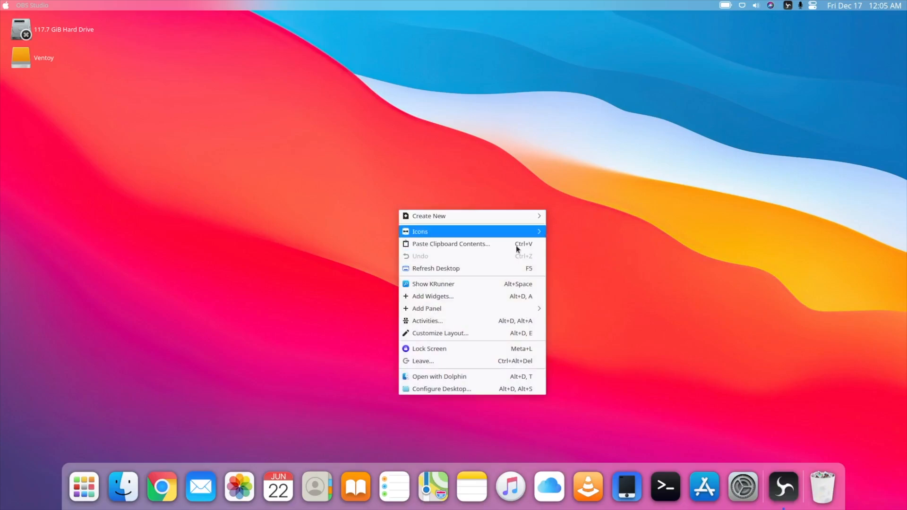
pyautogui.moveTo(473, 267)
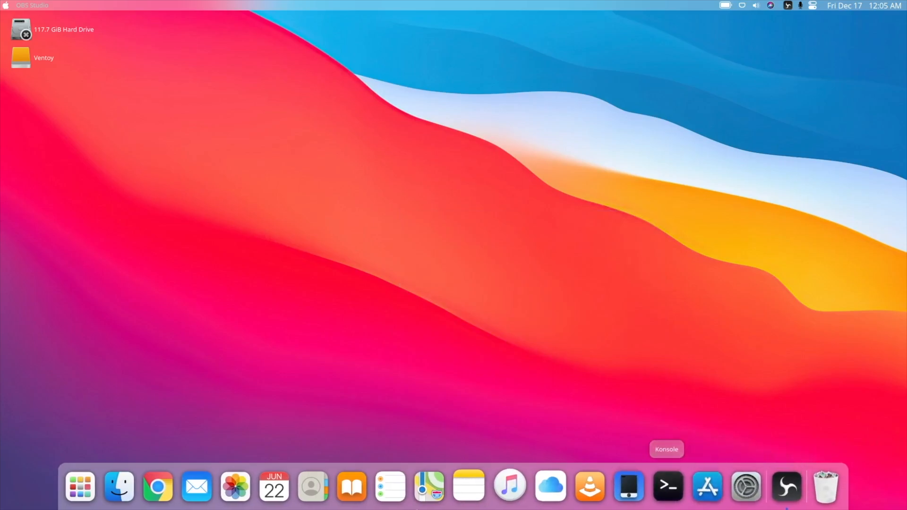
pyautogui.moveTo(240, 485)
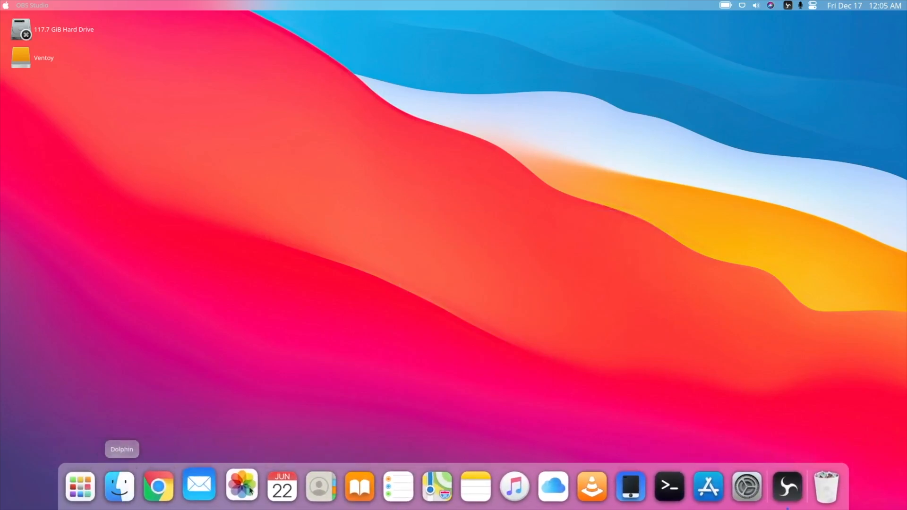
pyautogui.moveTo(278, 487)
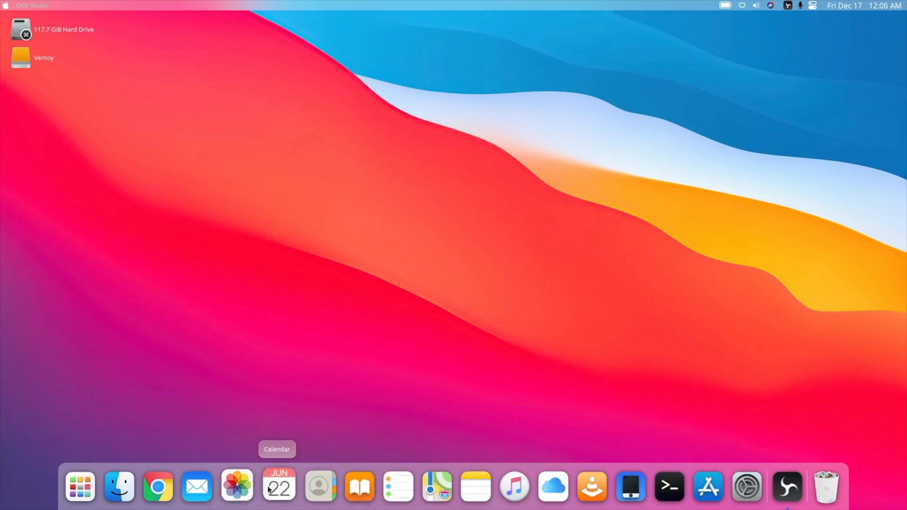
pyautogui.click(7, 6)
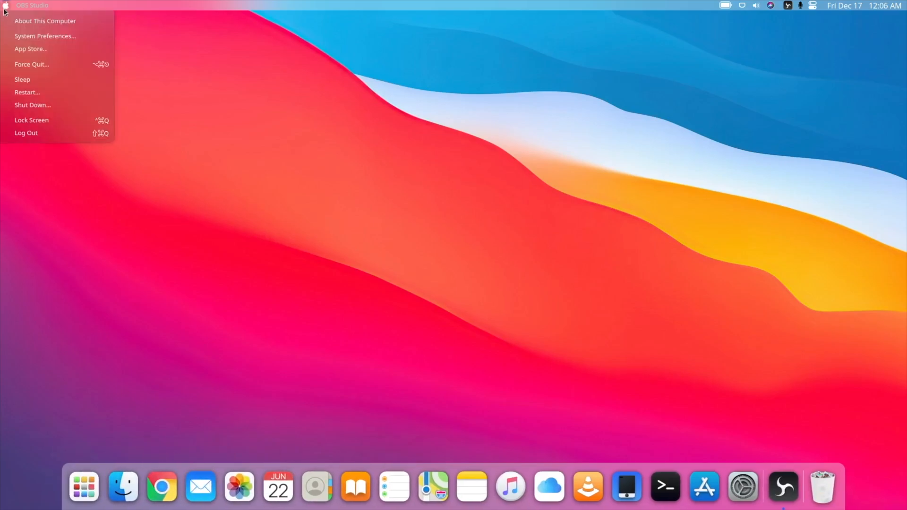
pyautogui.moveTo(46, 21)
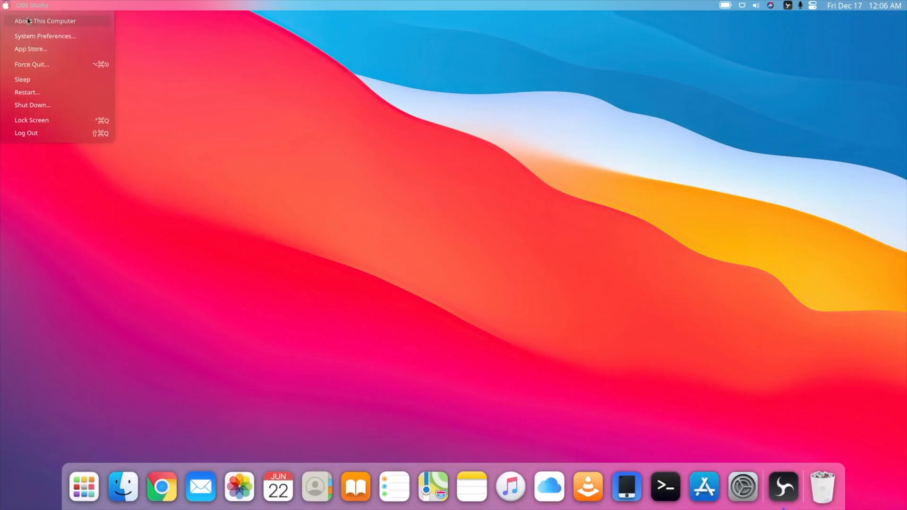
pyautogui.click(46, 20)
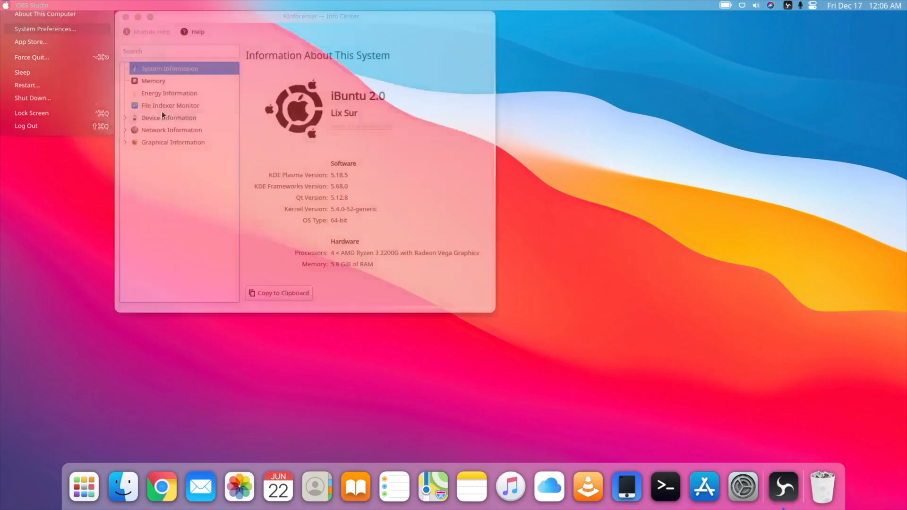
pyautogui.click(321, 174)
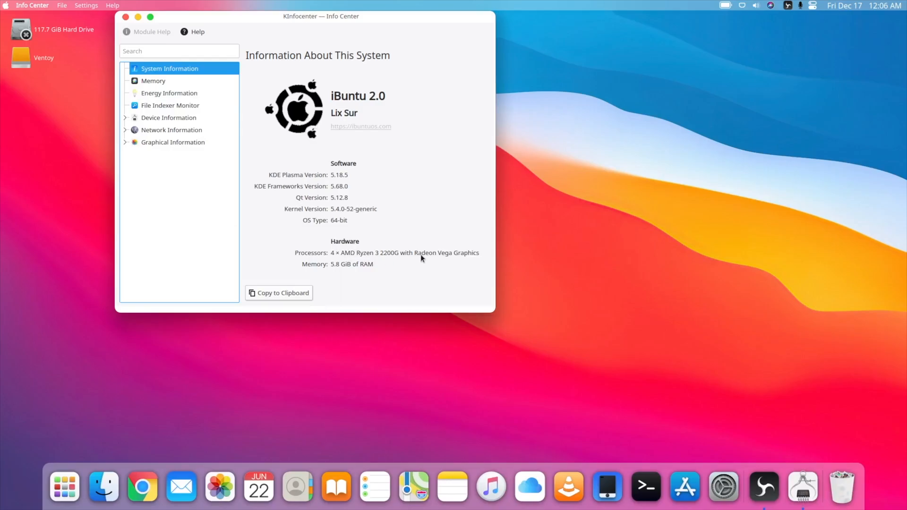
pyautogui.moveTo(422, 134)
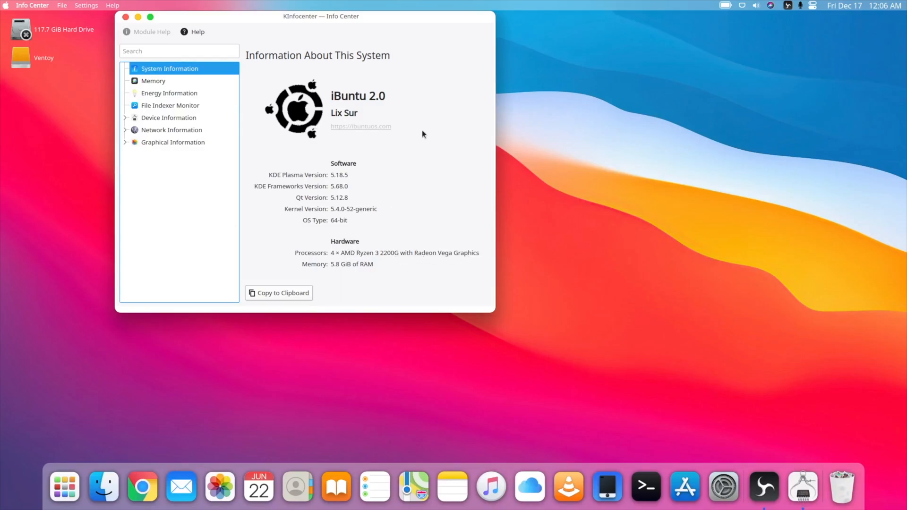
pyautogui.moveTo(401, 196)
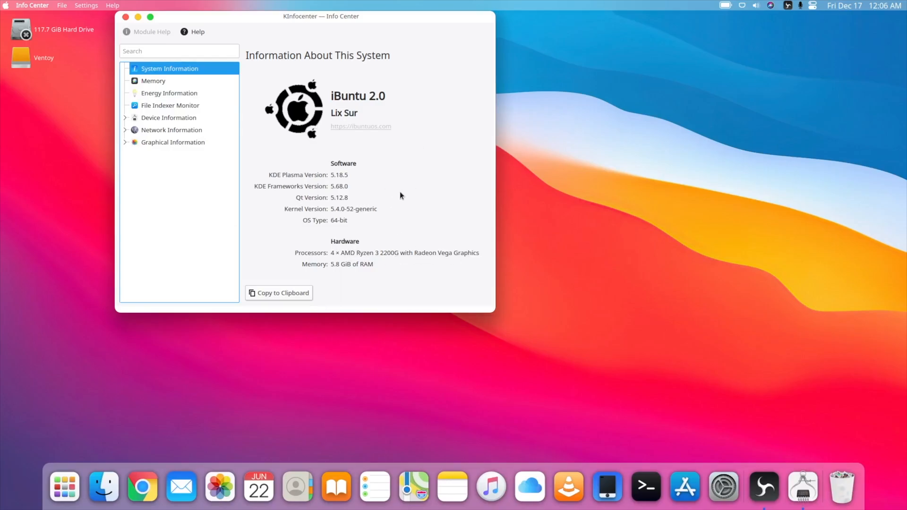
# Browse KInfocenter's Memory, File Indexer Monitor and graphics information pages
pyautogui.click(153, 80)
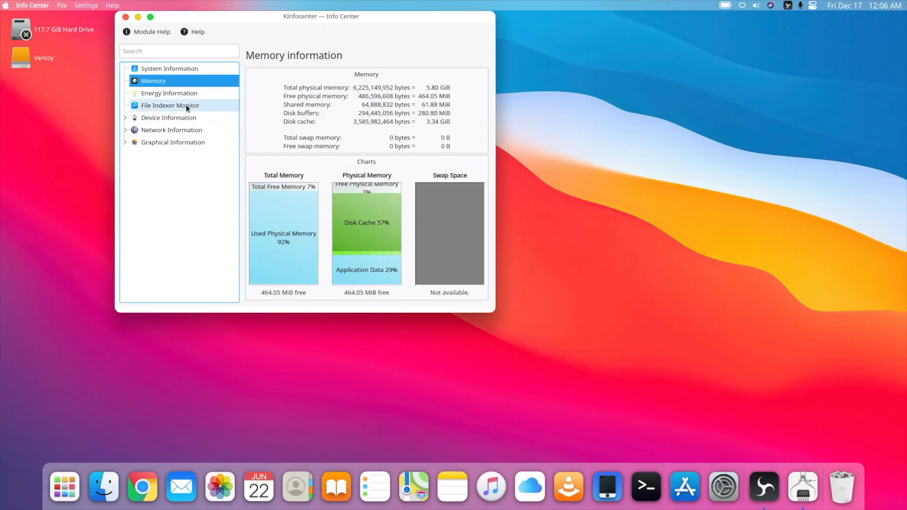
pyautogui.click(170, 105)
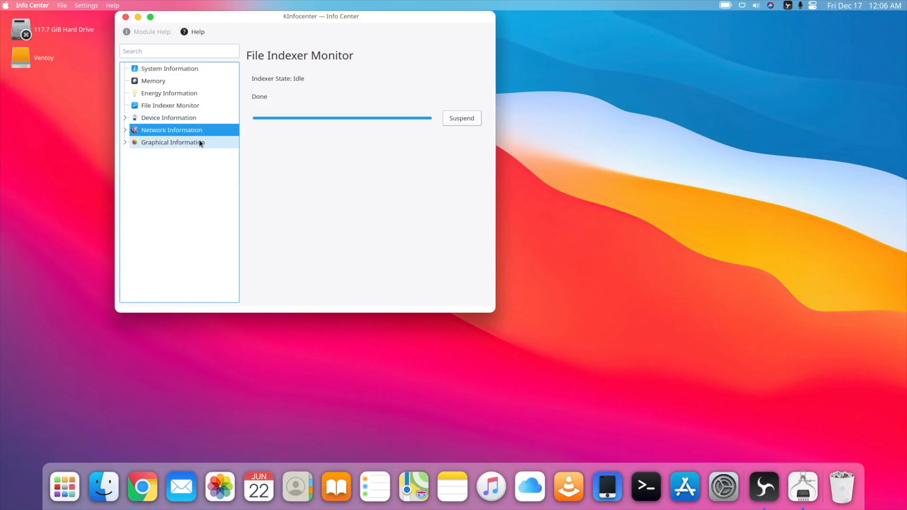
pyautogui.click(172, 143)
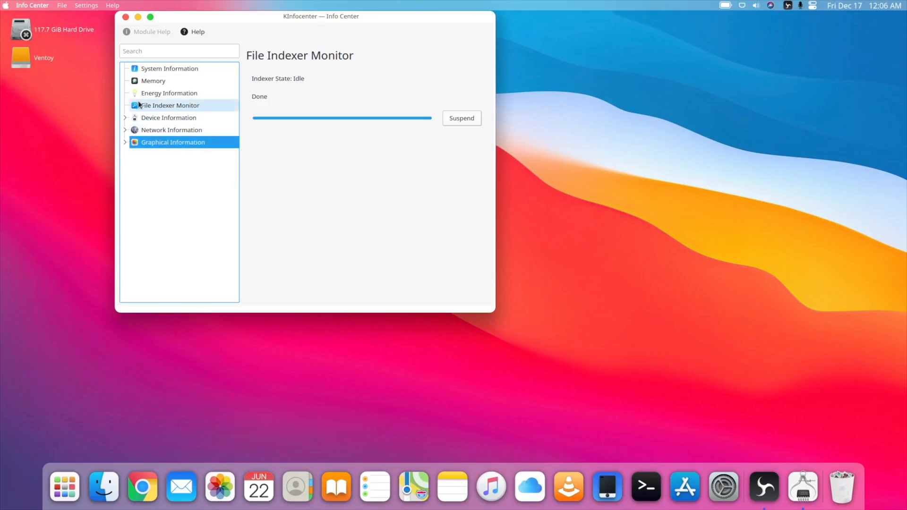
pyautogui.click(169, 68)
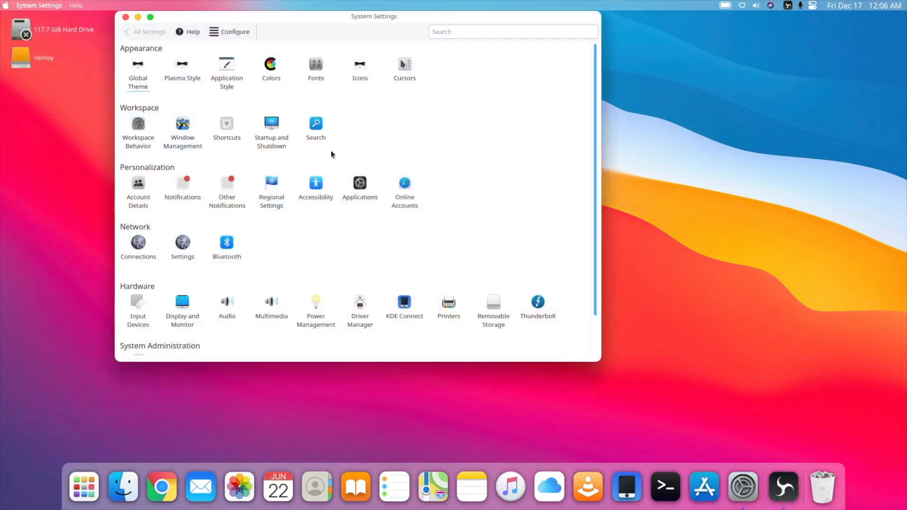
pyautogui.moveTo(517, 132)
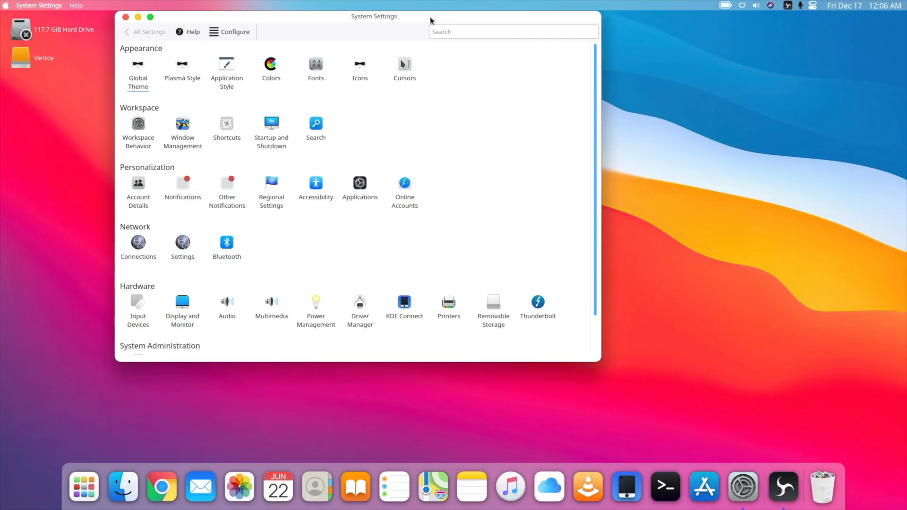
pyautogui.moveTo(478, 109)
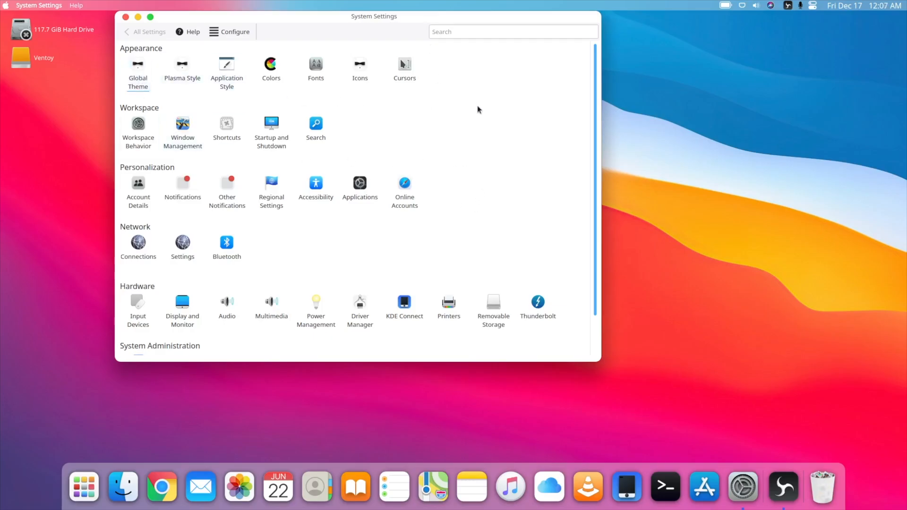
pyautogui.scroll(-3)
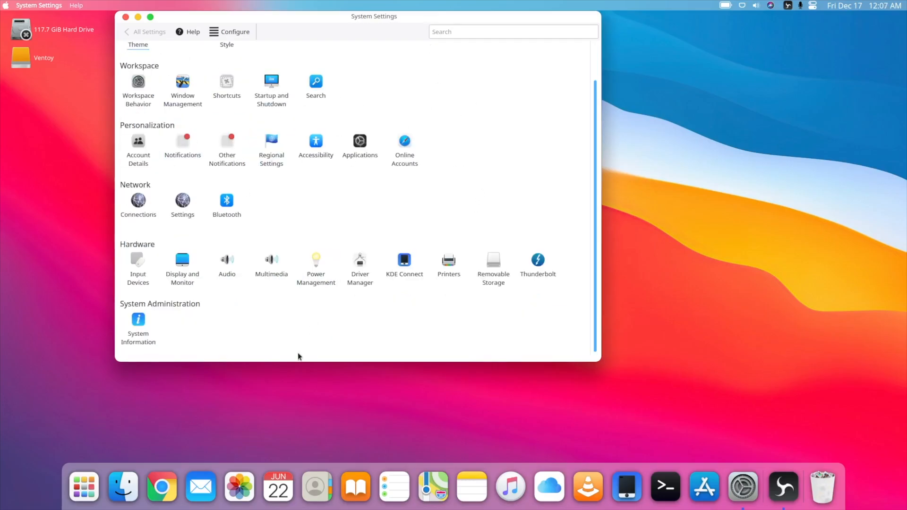
pyautogui.scroll(3)
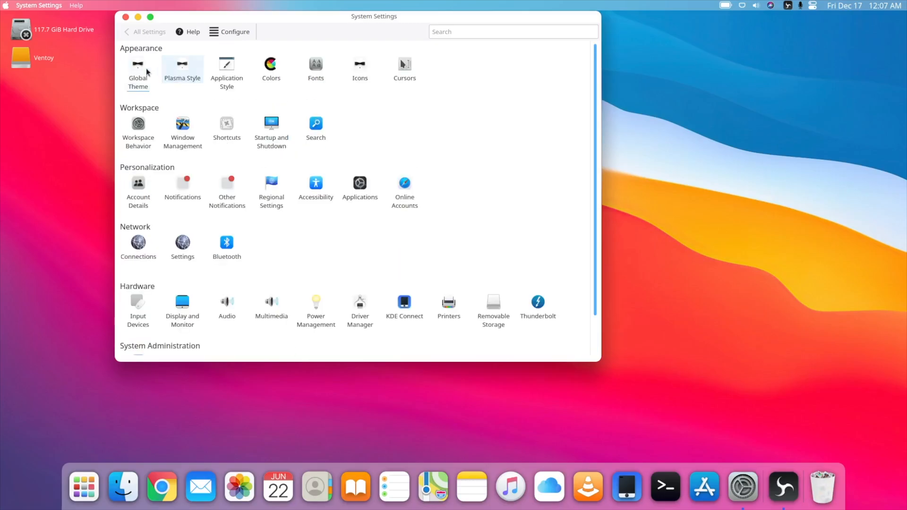
pyautogui.click(138, 68)
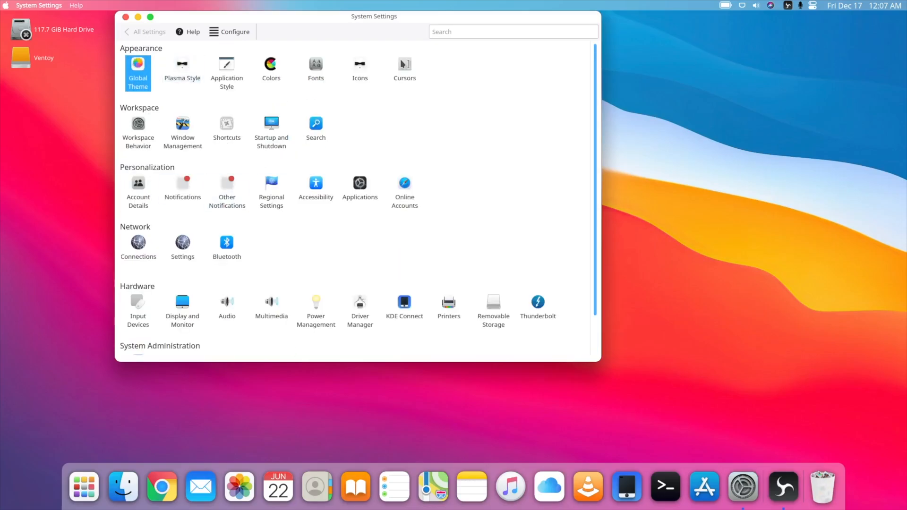
# Choose the Dark Mode global theme and apply it to the desktop
pyautogui.click(138, 69)
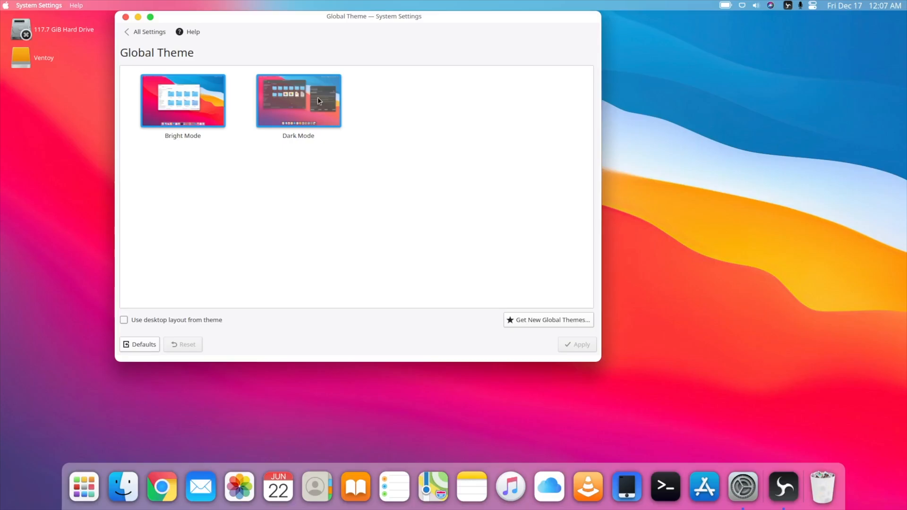
pyautogui.moveTo(324, 98)
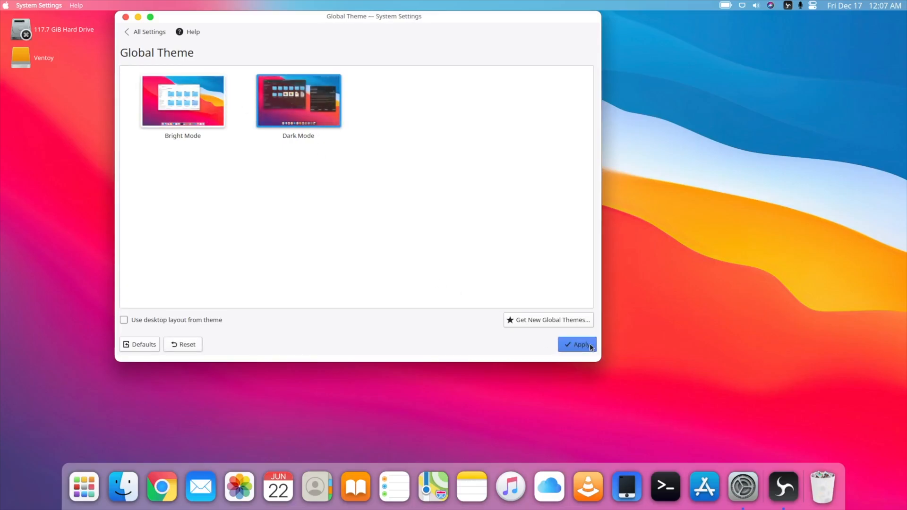
pyautogui.click(577, 344)
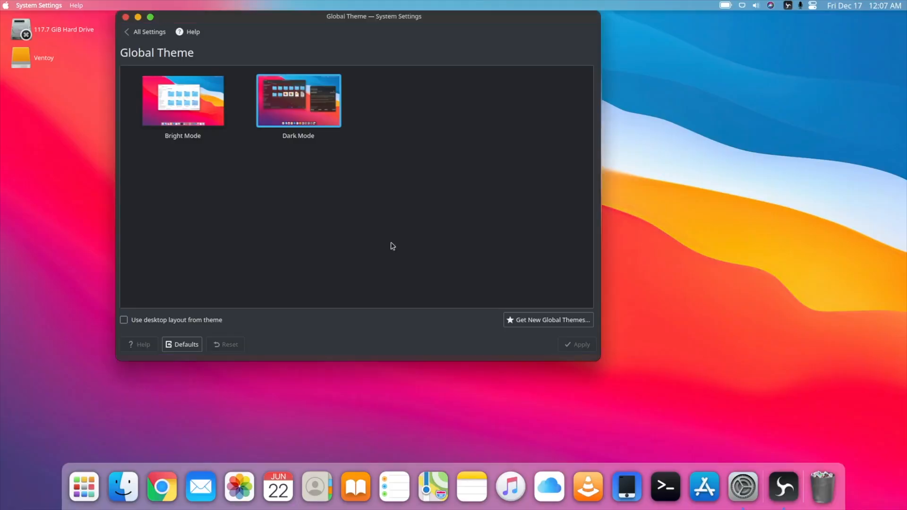
pyautogui.moveTo(319, 338)
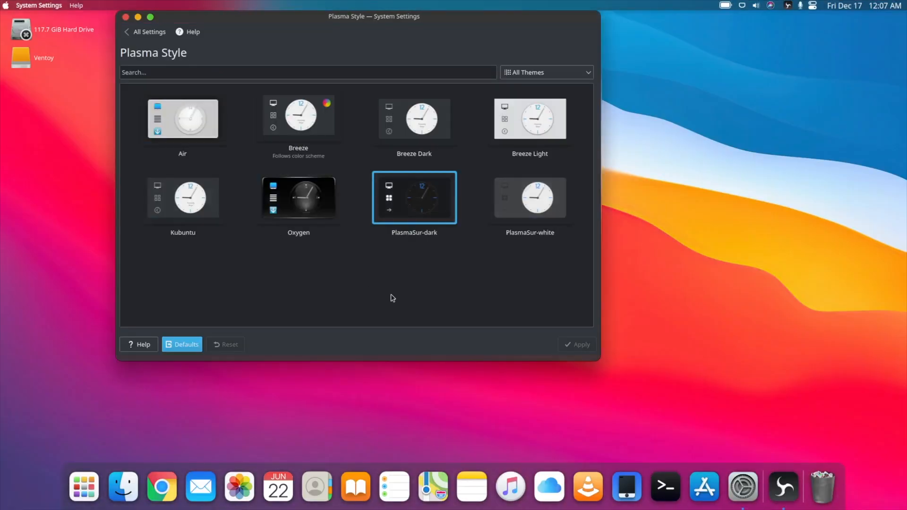
# Launch Konsole and run sudo apt update, which reports 457 upgradable packages
pyautogui.click(148, 32)
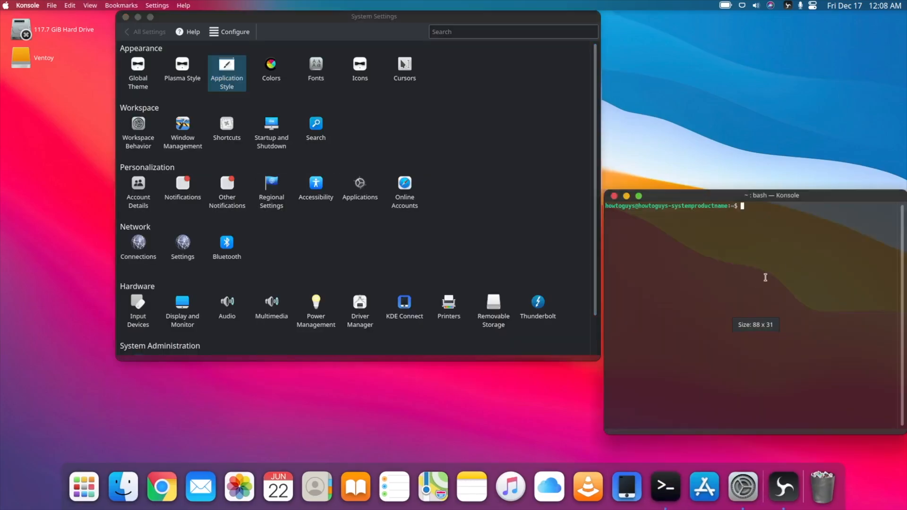
pyautogui.moveTo(785, 244)
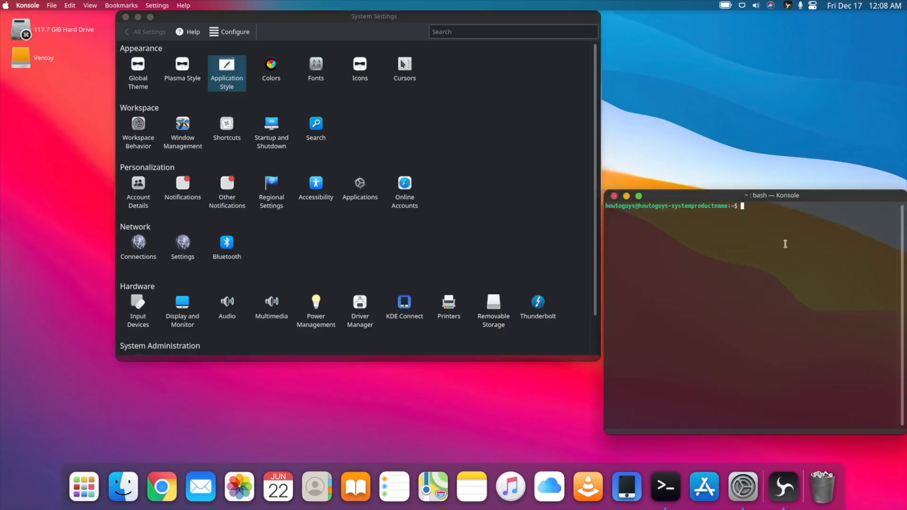
pyautogui.write('sudo a')
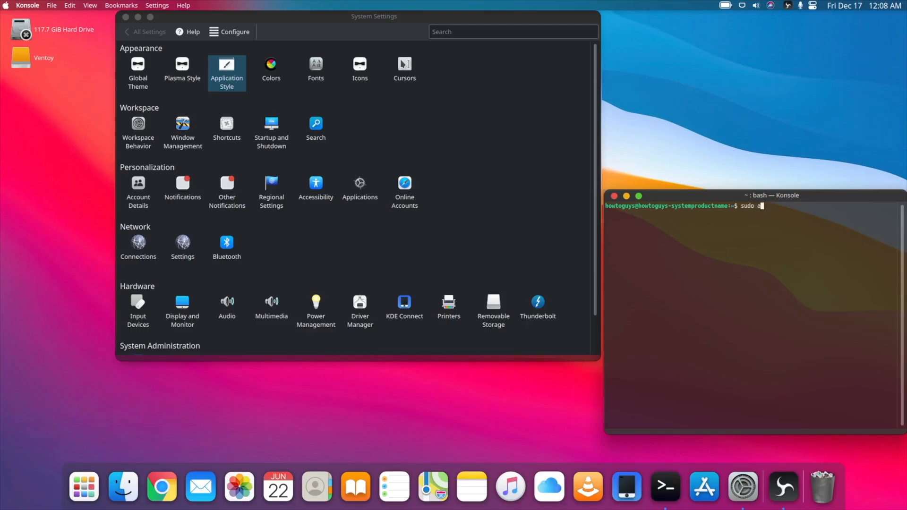
pyautogui.press('Return')
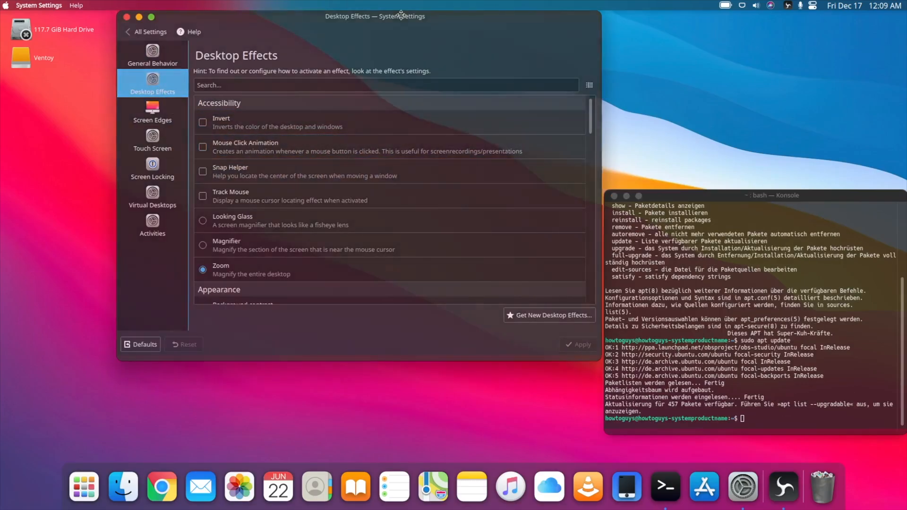
# Move the settings window aside and view the Screen Edges and Virtual Desktops pages
pyautogui.moveTo(375, 16); pyautogui.dragTo(375, 43)
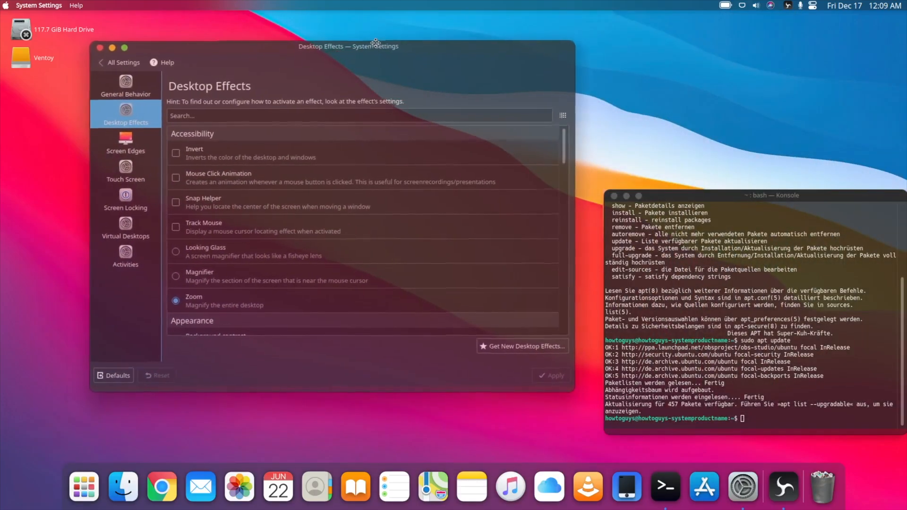
pyautogui.click(129, 141)
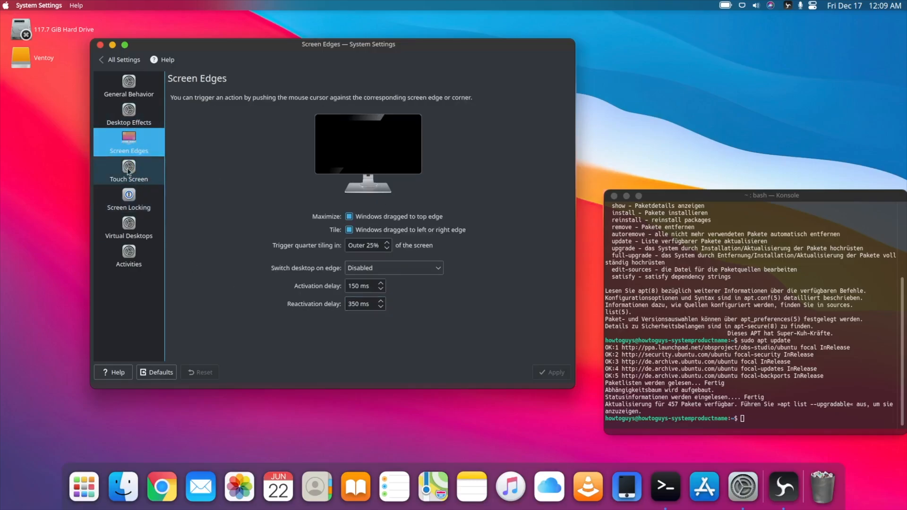
pyautogui.click(125, 225)
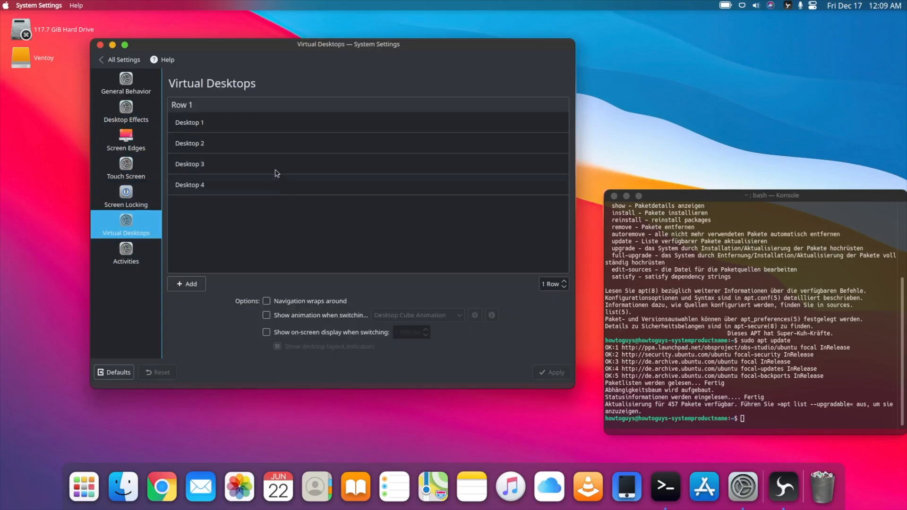
pyautogui.moveTo(125, 253)
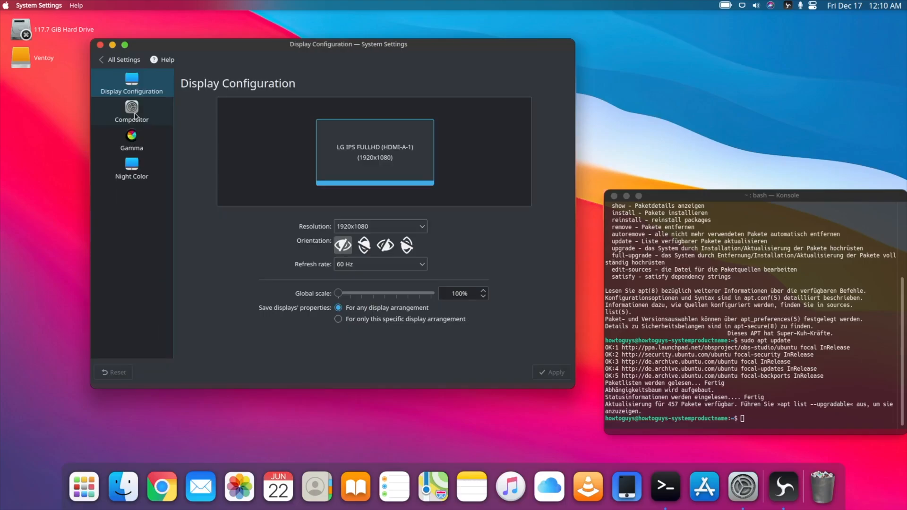
# View the Compositor page, return to All Settings for Thunderbolt, then close System Settings
pyautogui.click(131, 110)
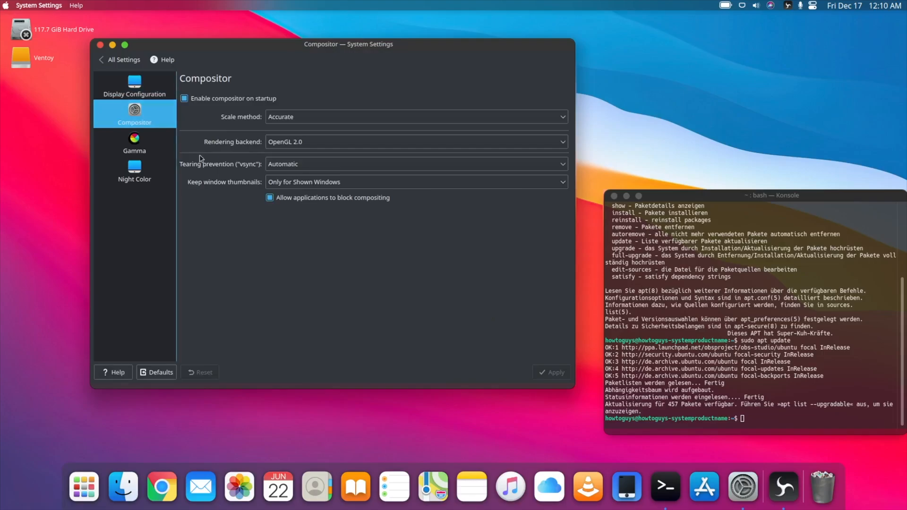
pyautogui.click(123, 60)
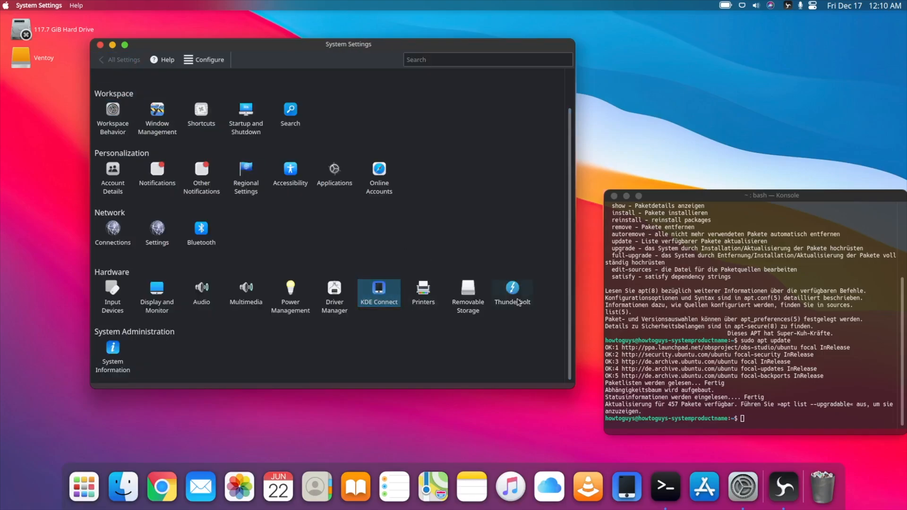
pyautogui.click(511, 289)
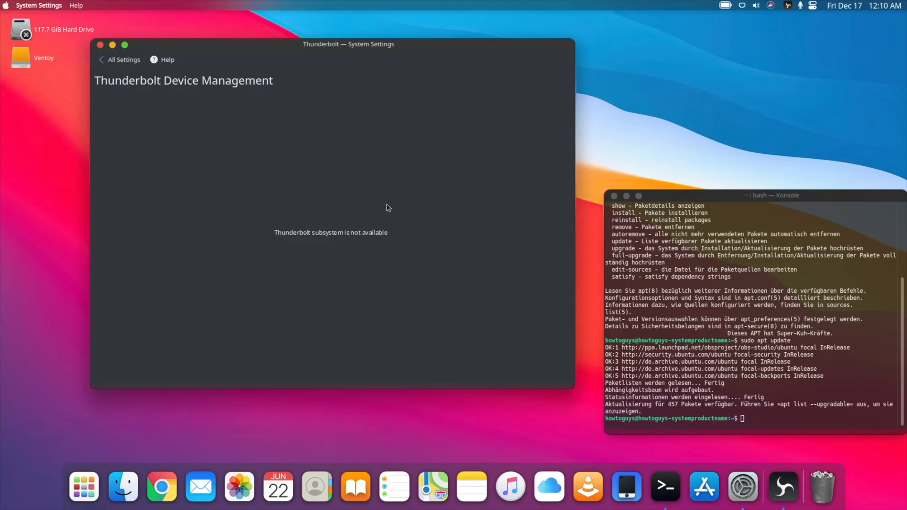
pyautogui.moveTo(459, 243)
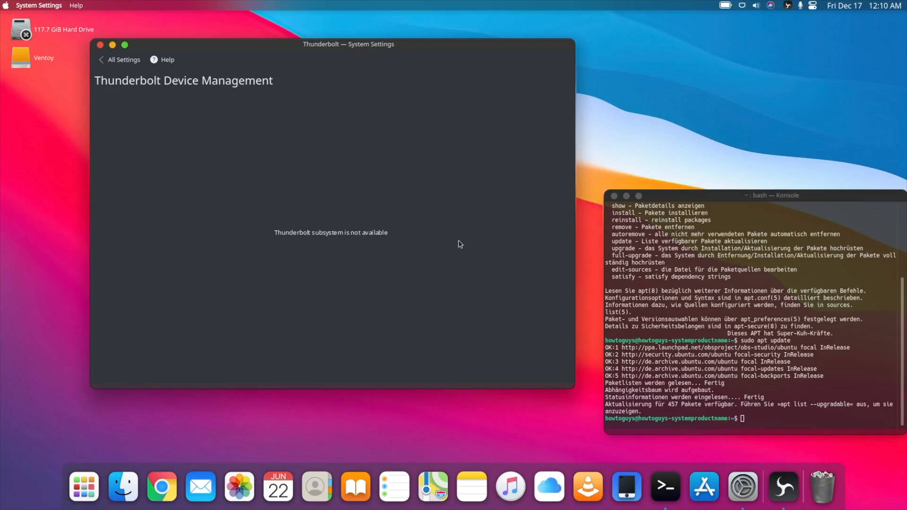
pyautogui.click(100, 44)
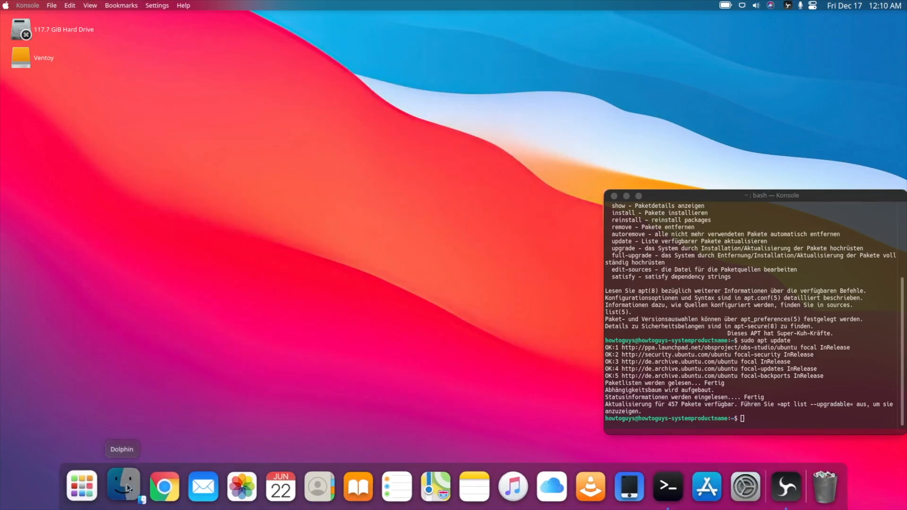
# Launch Dolphin and browse the Desktop folder, Documents and Downloads places
pyautogui.click(122, 486)
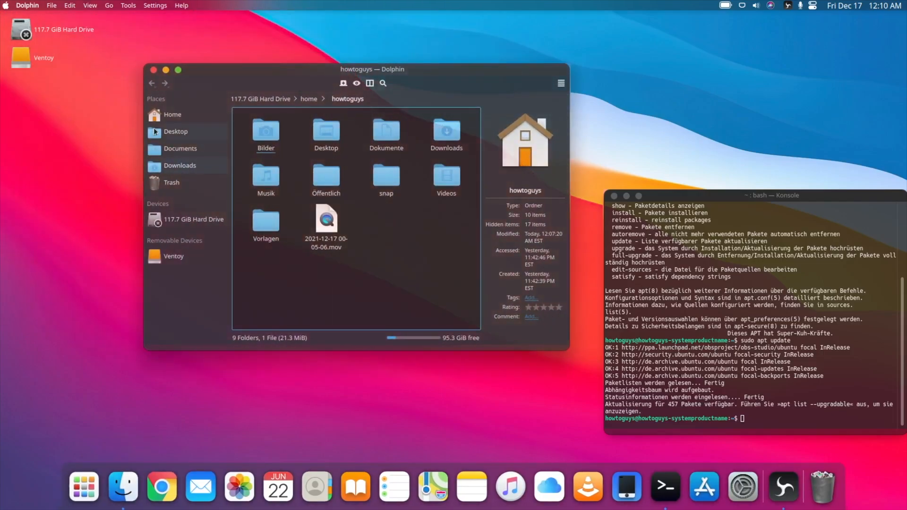
pyautogui.click(326, 130)
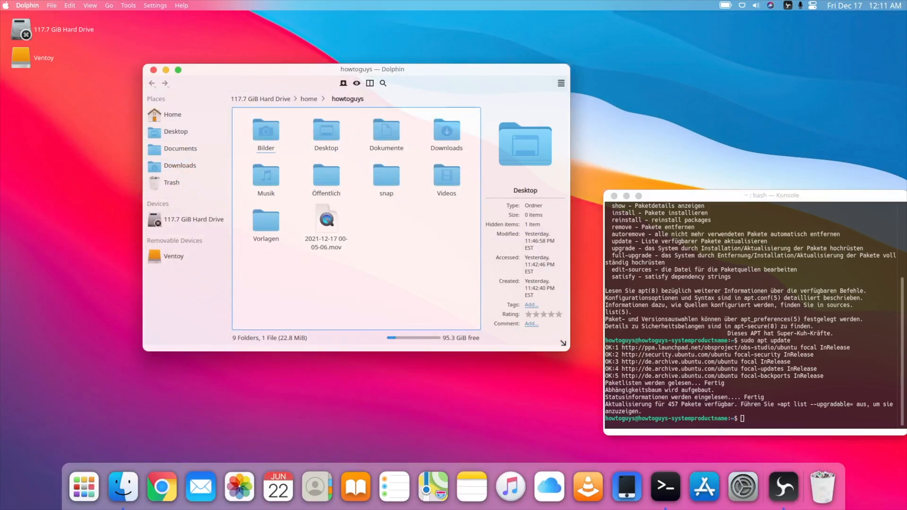
pyautogui.click(386, 176)
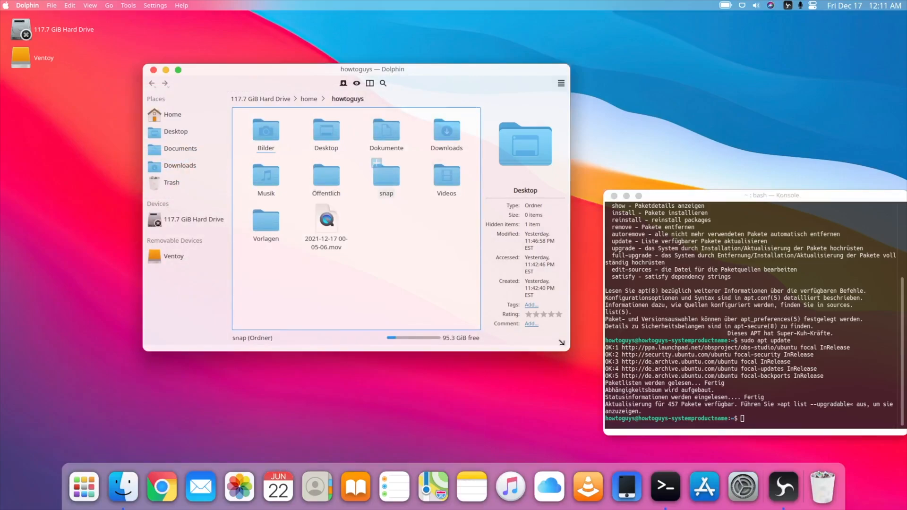
pyautogui.click(179, 149)
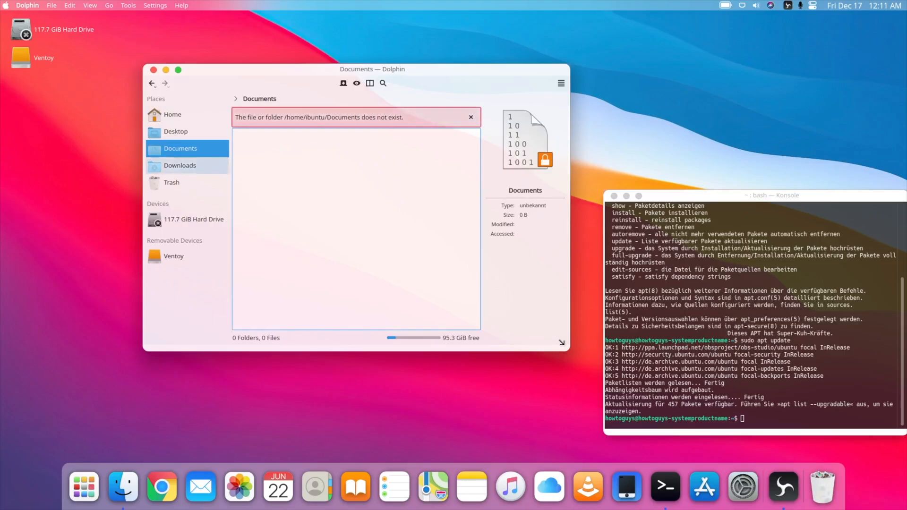
pyautogui.click(180, 166)
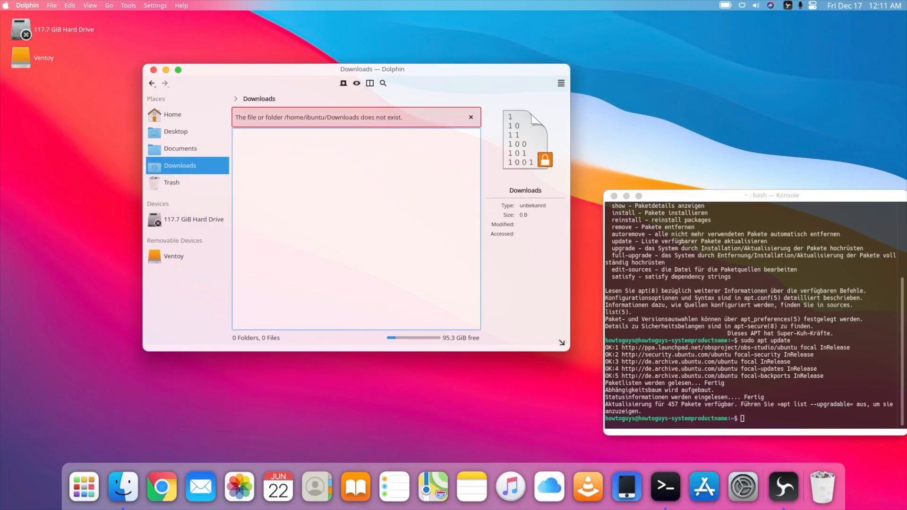
# Browse the root of the 117.7 GiB hard drive, then close Dolphin
pyautogui.click(194, 219)
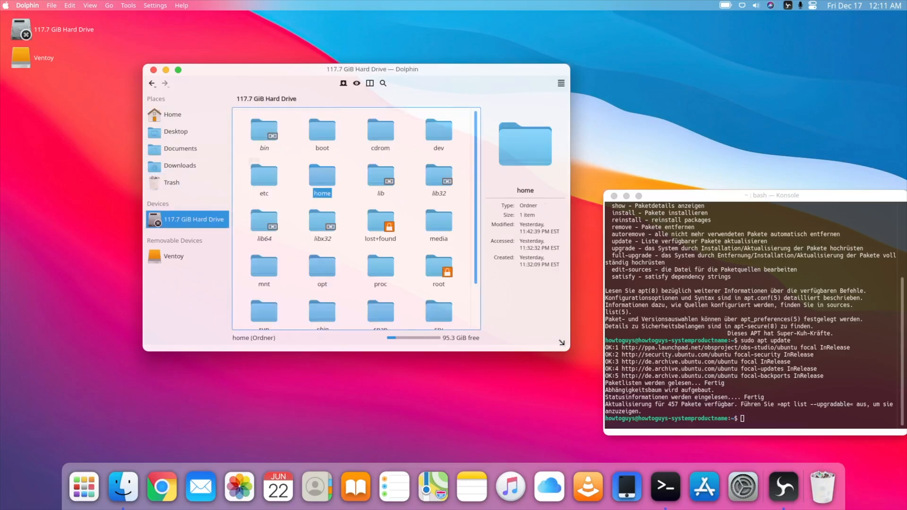
pyautogui.scroll(-3)
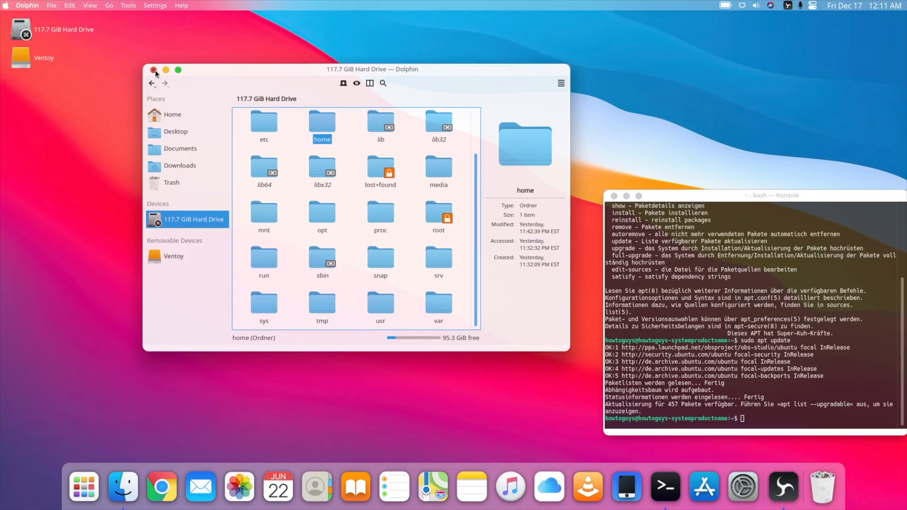
pyautogui.click(153, 69)
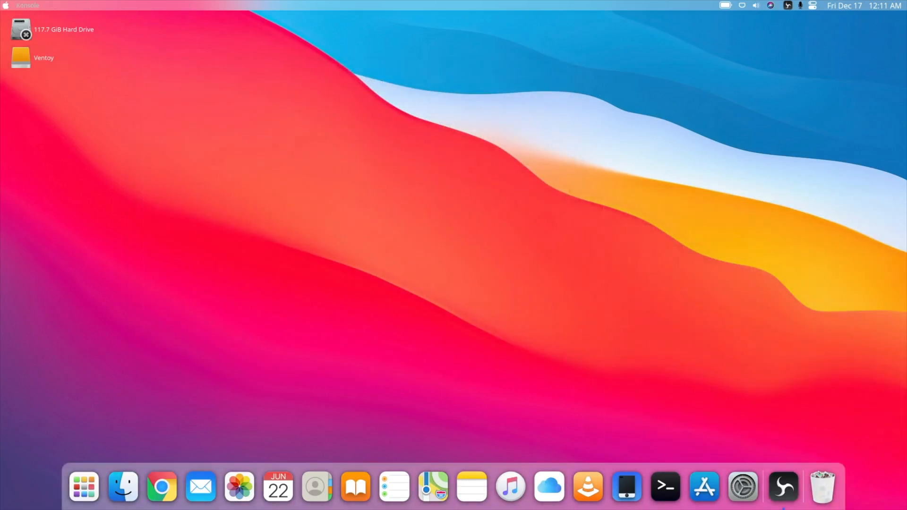
# Check the power management and network panels, then search 'ob' in the app launcher
pyautogui.click(724, 5)
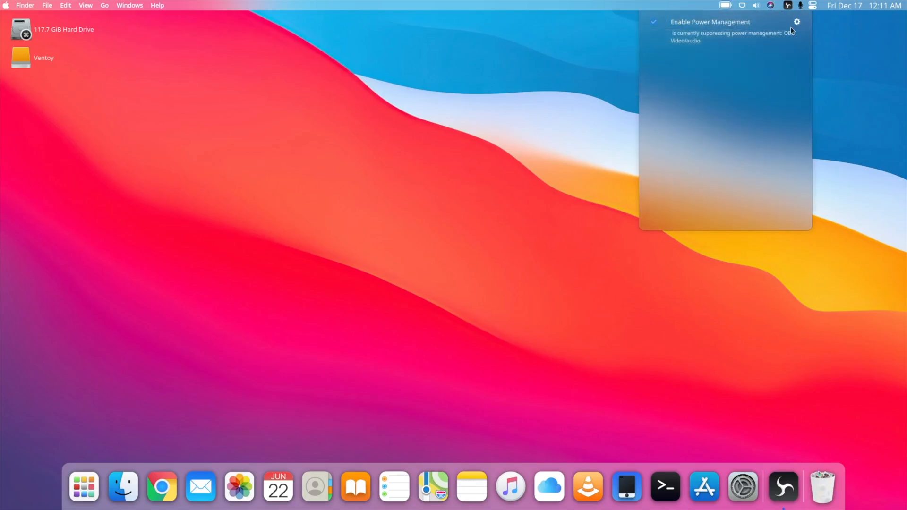
pyautogui.click(814, 5)
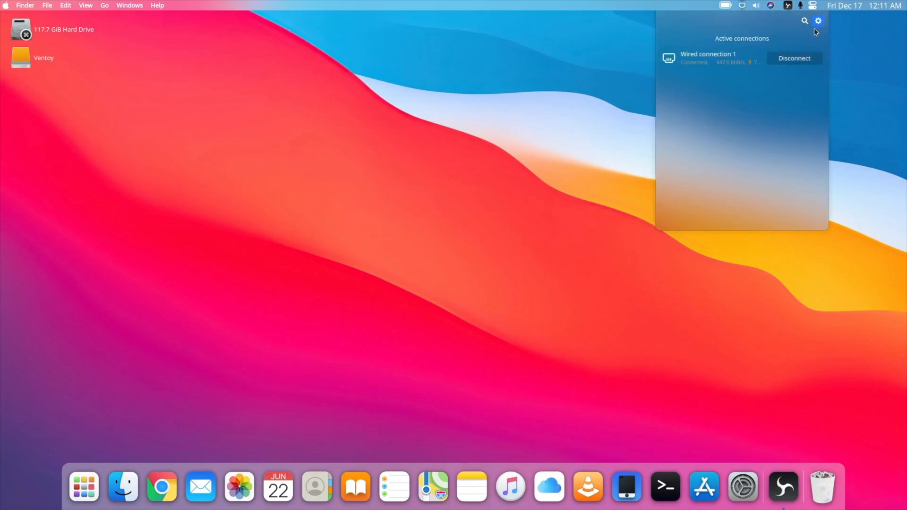
pyautogui.click(84, 487)
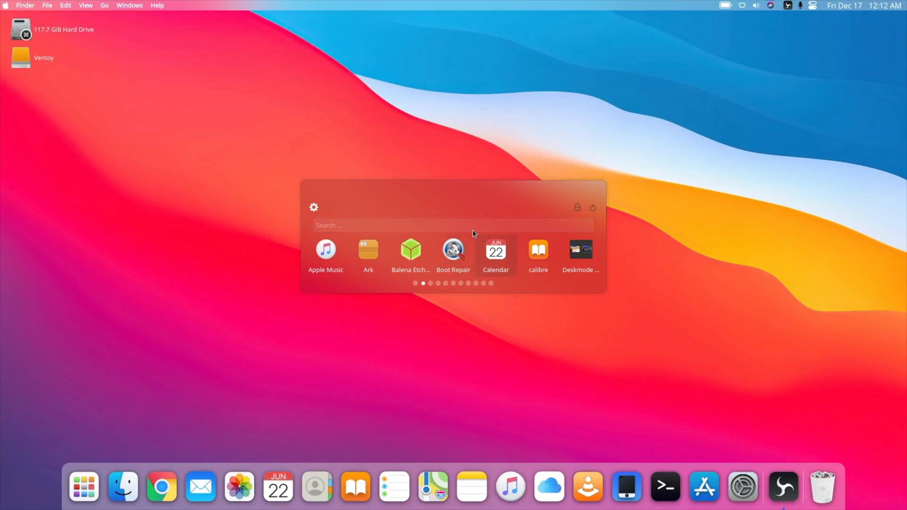
pyautogui.write('ob')
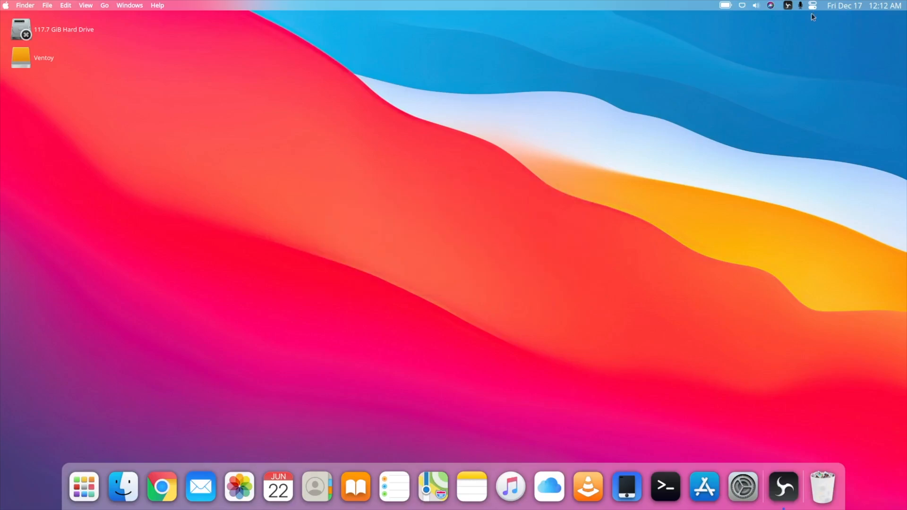
pyautogui.moveTo(817, 16)
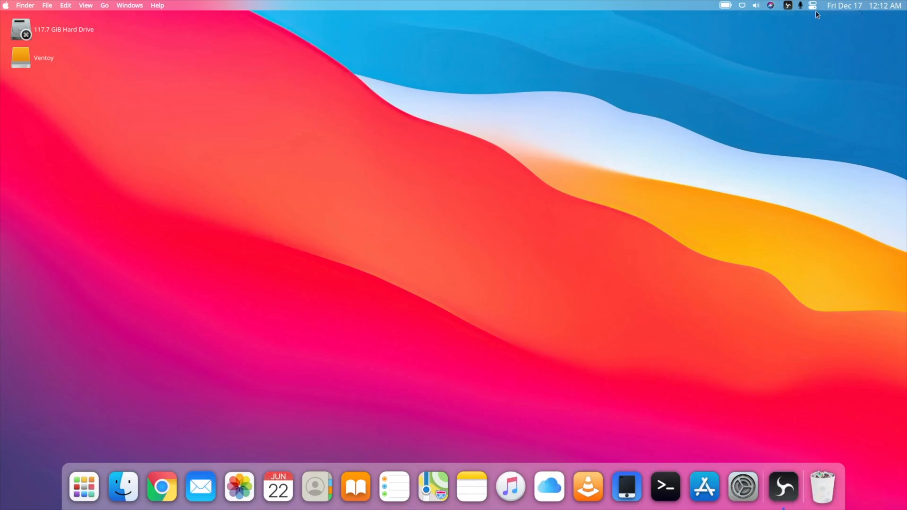
# Show and dismiss the December calendar from the clock, then launch the Software store
pyautogui.click(814, 6)
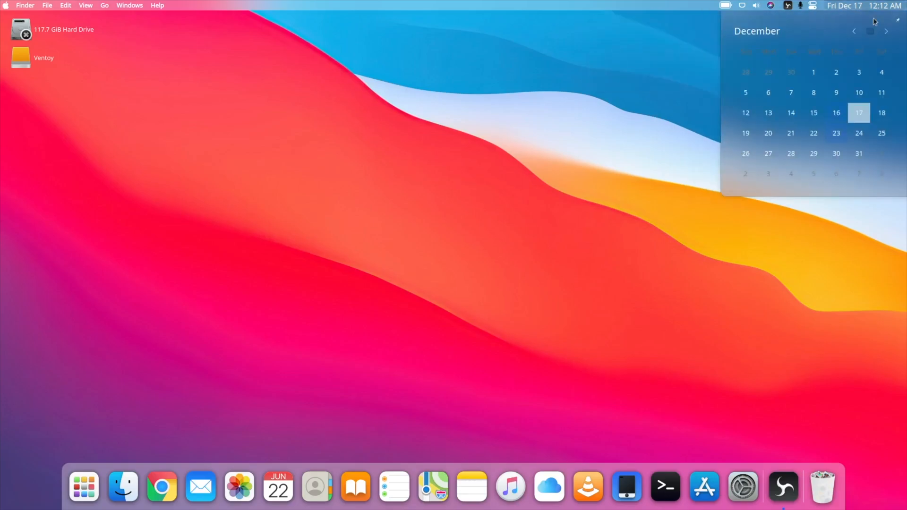
pyautogui.click(743, 373)
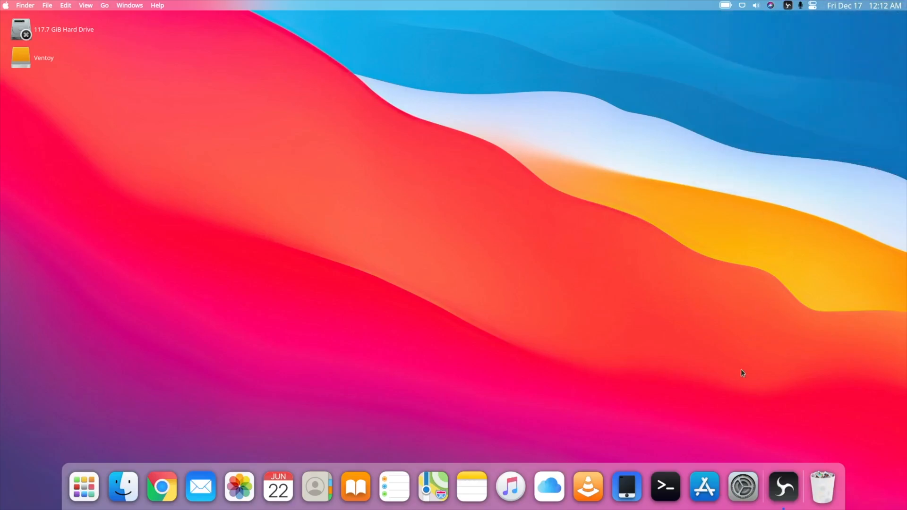
pyautogui.click(703, 487)
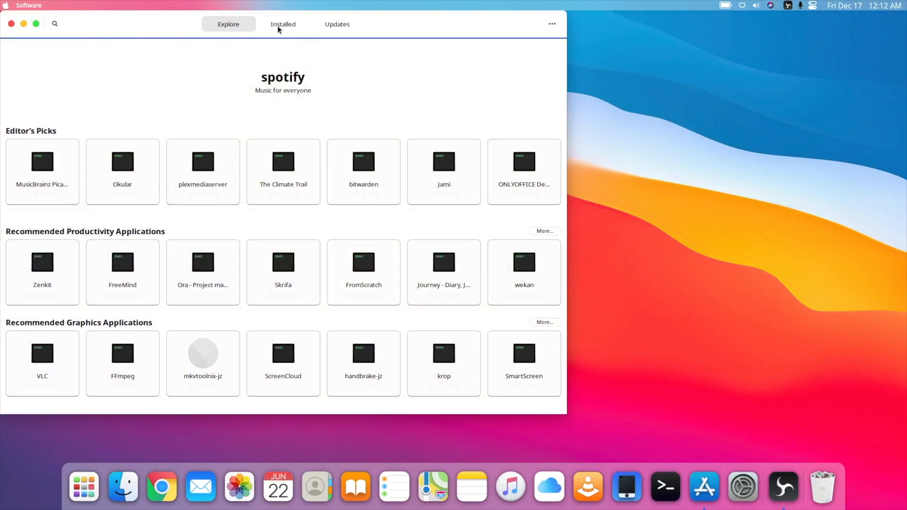
# View Discover's Installed list and up-to-date Updates page, then return to Explore
pyautogui.click(283, 25)
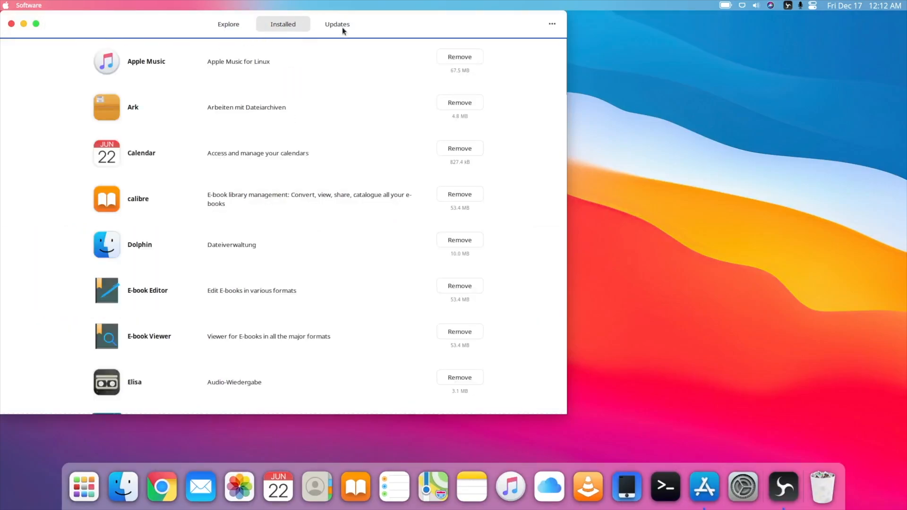
pyautogui.click(336, 24)
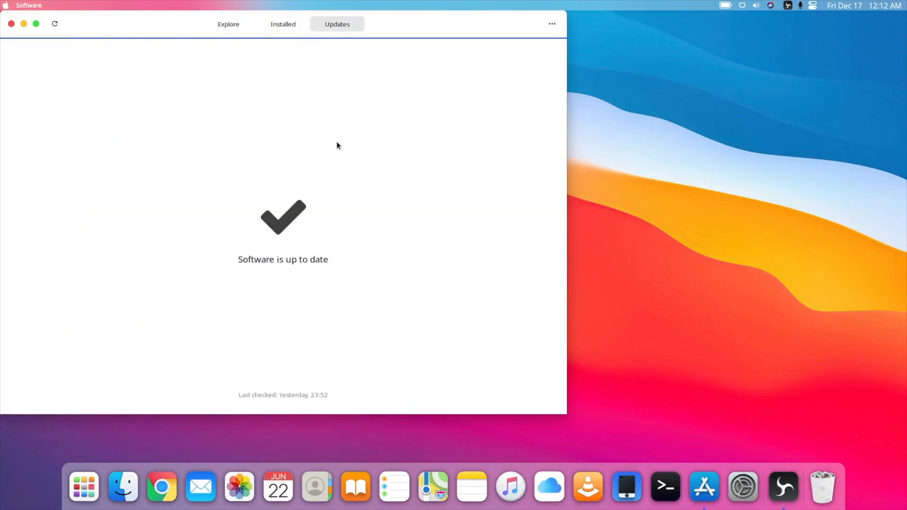
pyautogui.click(227, 24)
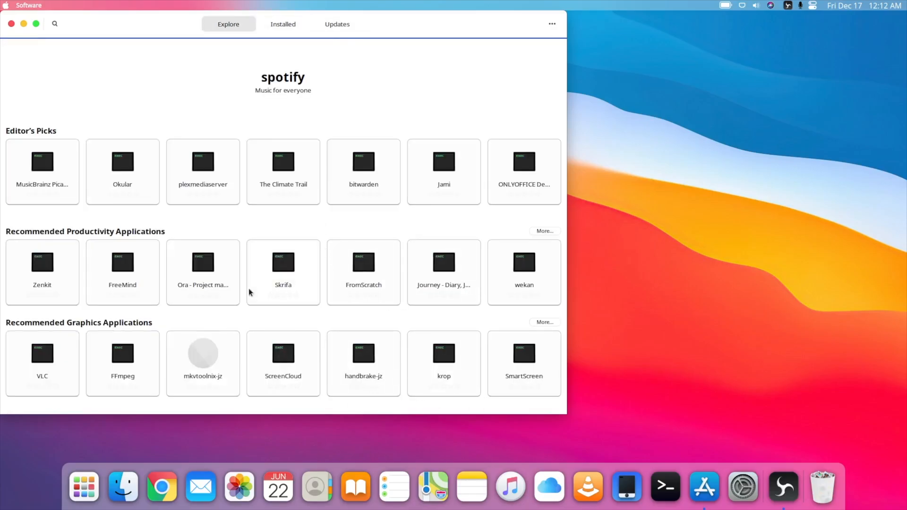
pyautogui.moveTo(45, 185)
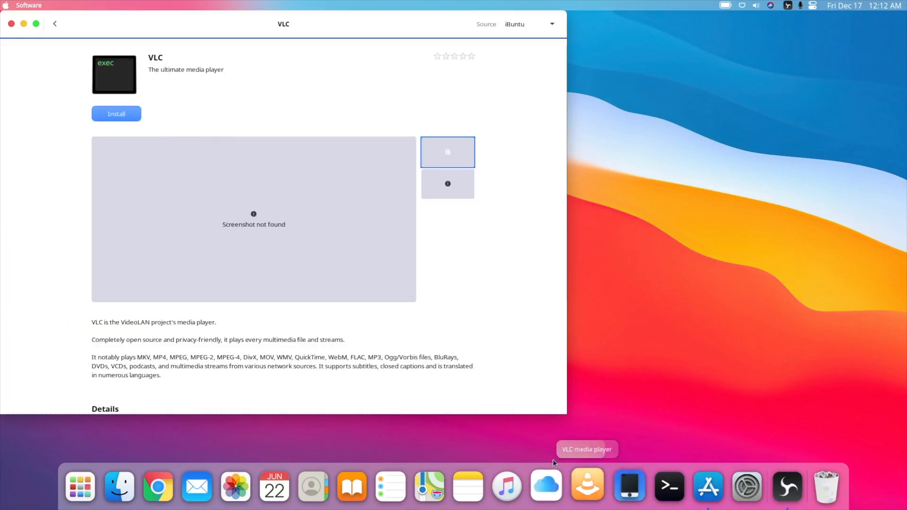
# Briefly launch and close VLC, start installing VLC in Discover, then launch iCloud Drive
pyautogui.click(587, 486)
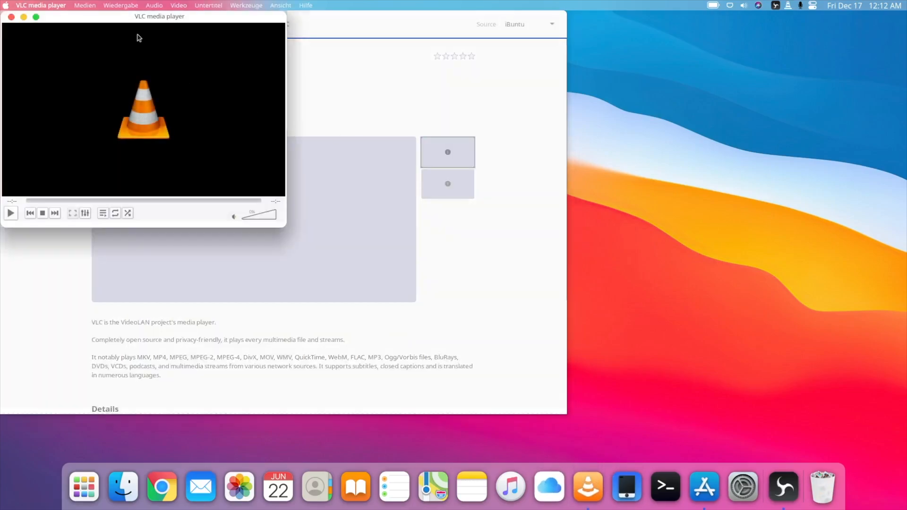
pyautogui.click(10, 16)
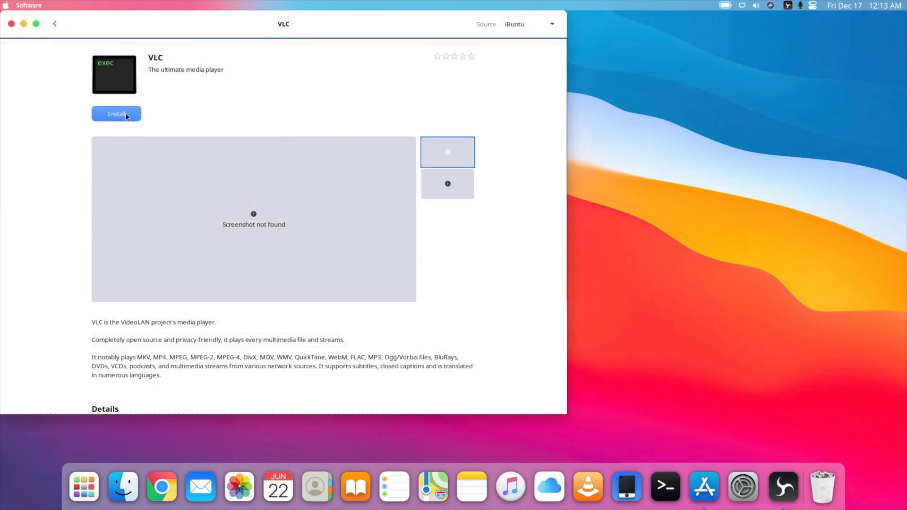
pyautogui.click(115, 113)
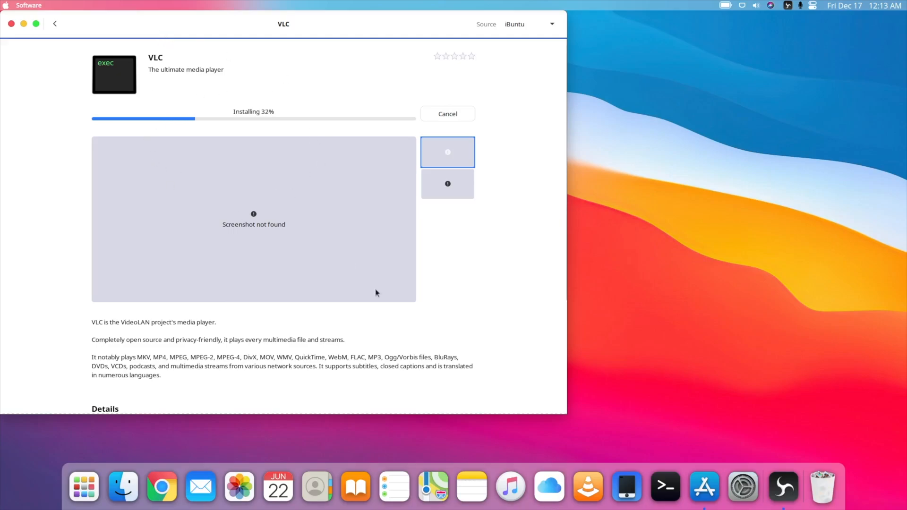
pyautogui.click(546, 486)
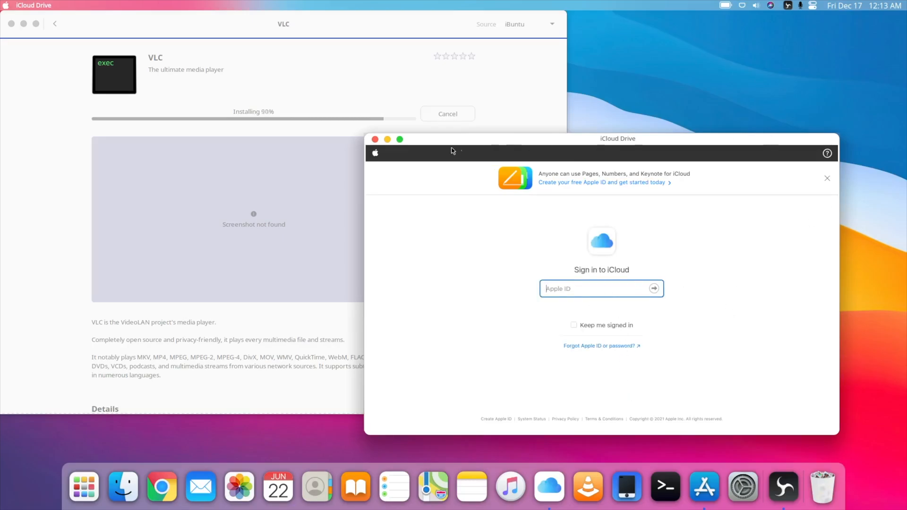
# Close iCloud Drive, preview the iCloud Notes sign-in page with its Apple ID field, then close it
pyautogui.click(375, 139)
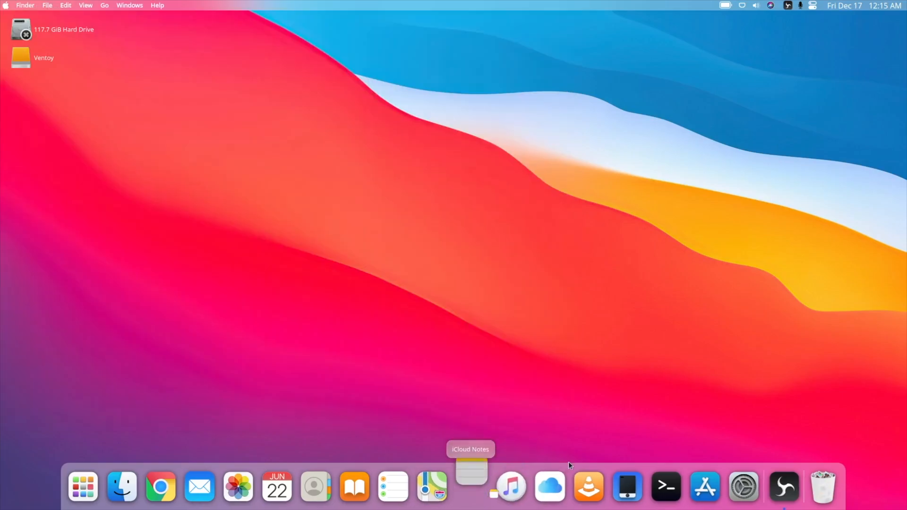
pyautogui.click(470, 485)
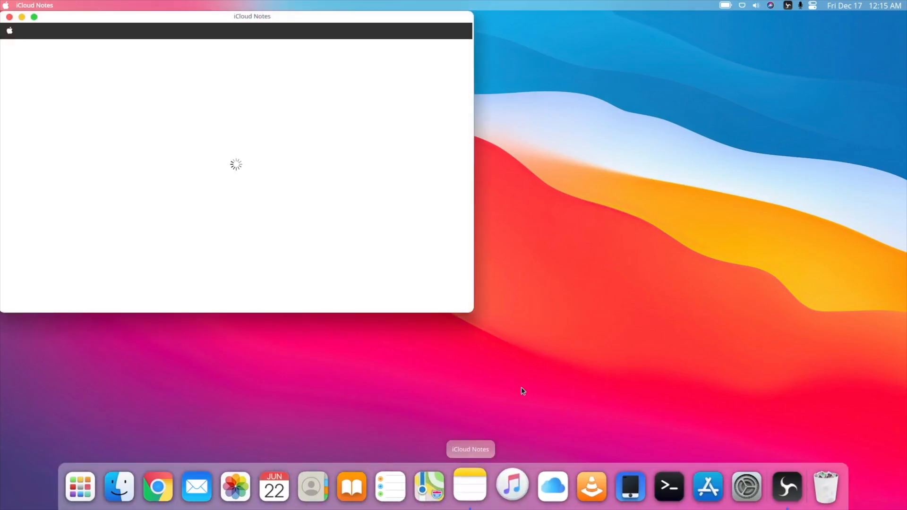
pyautogui.moveTo(526, 445)
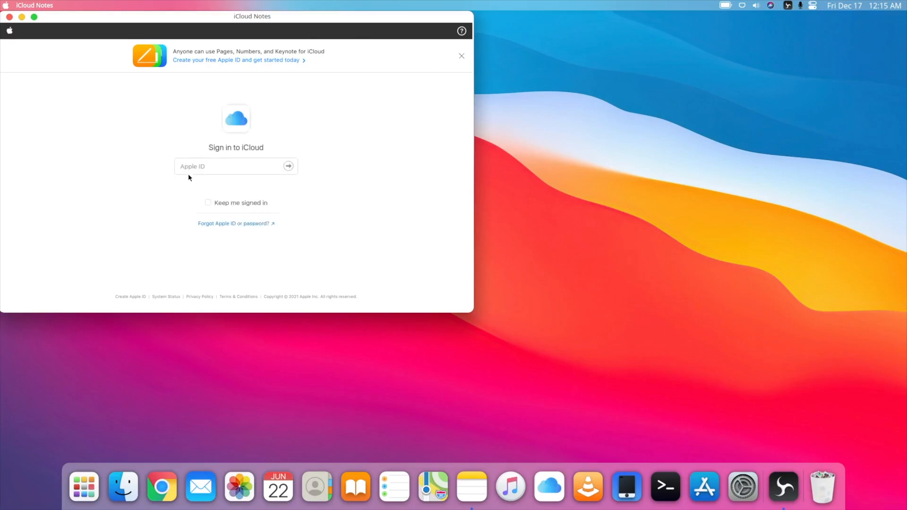
pyautogui.click(231, 167)
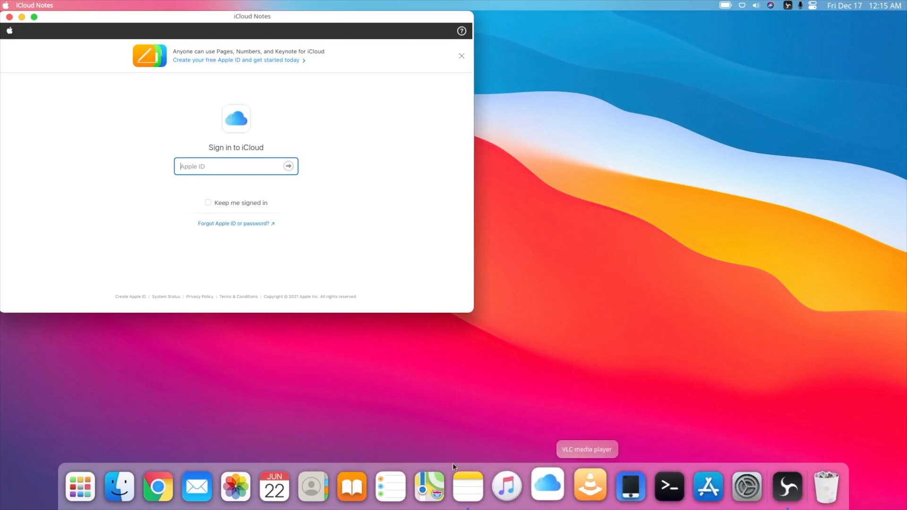
pyautogui.click(10, 17)
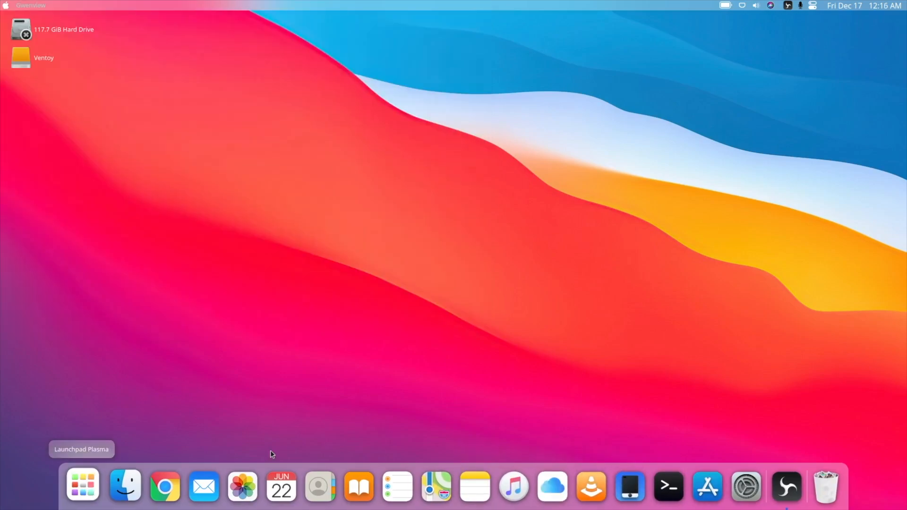
# Launch KTorrent from the app grid, close it, and bring the full app grid back up
pyautogui.click(82, 486)
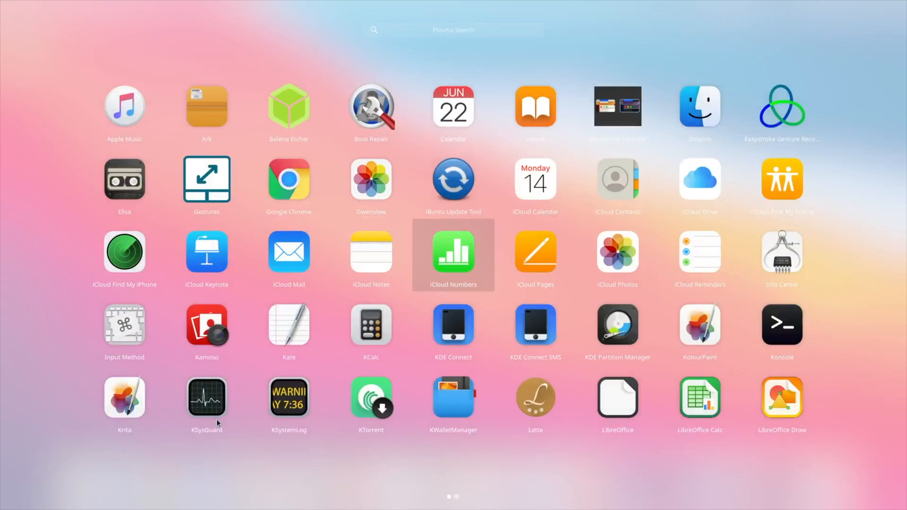
pyautogui.moveTo(294, 223)
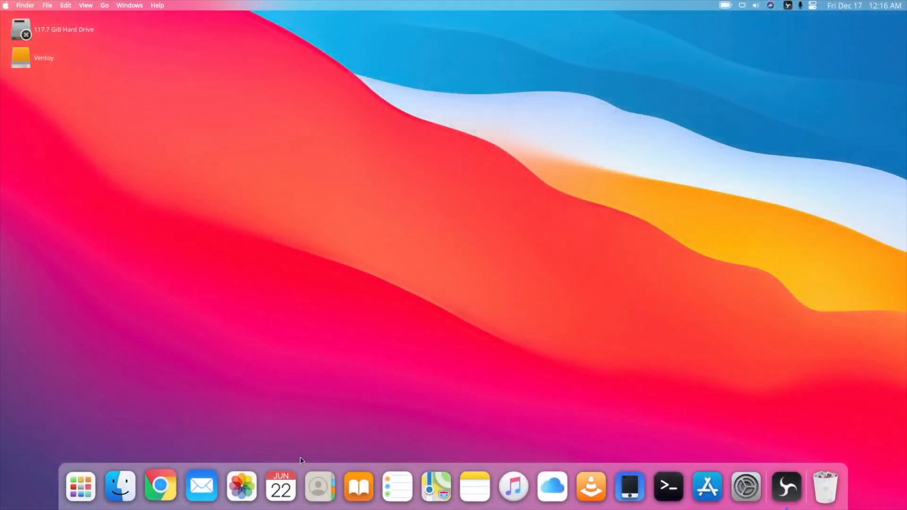
pyautogui.click(81, 485)
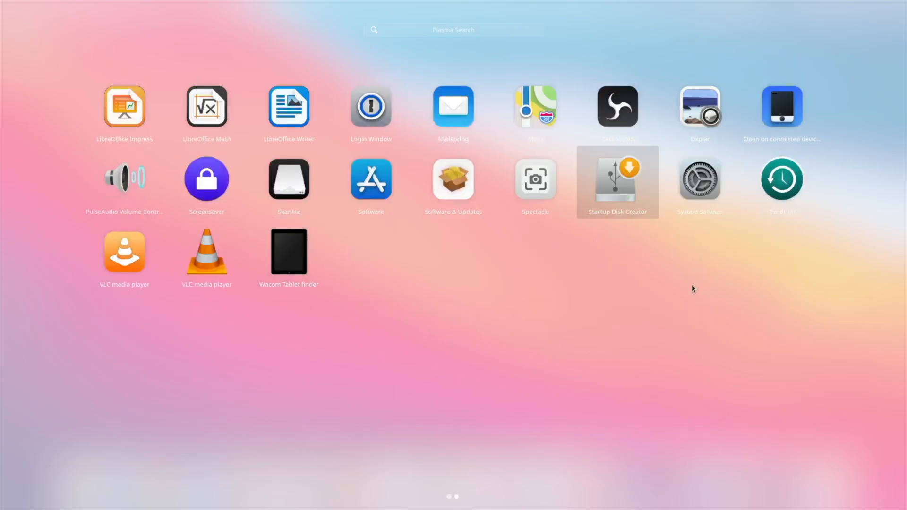
pyautogui.moveTo(289, 179)
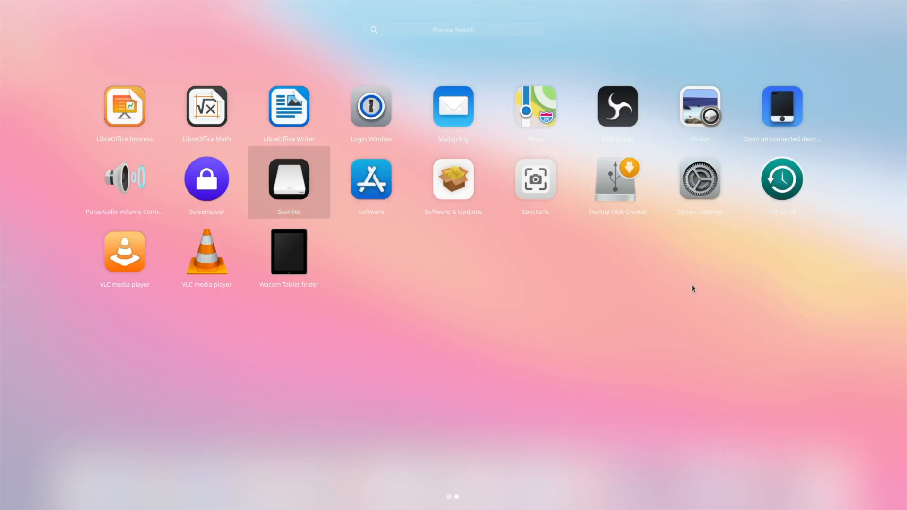
pyautogui.moveTo(781, 106)
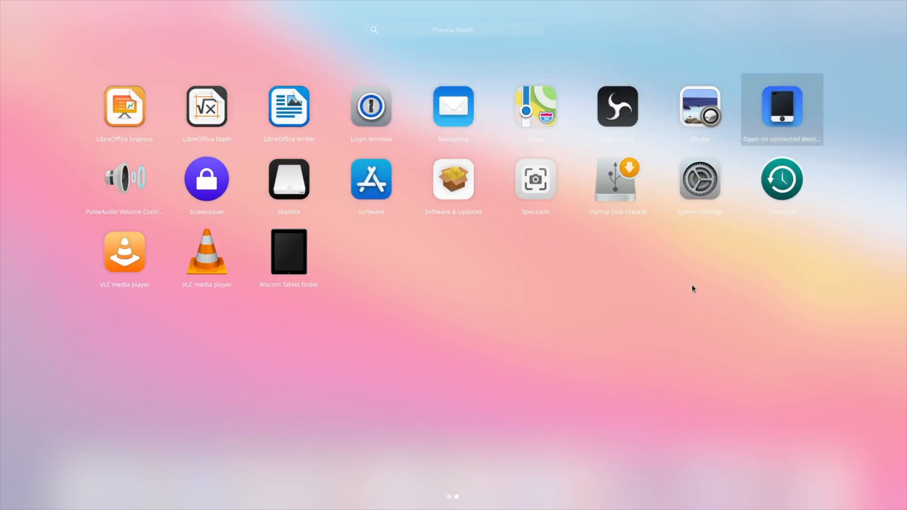
pyautogui.moveTo(617, 106)
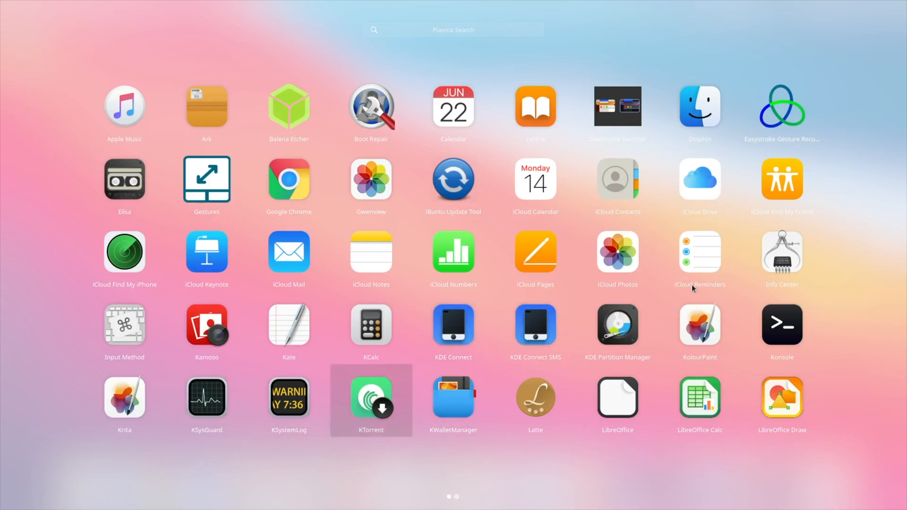
pyautogui.click(370, 398)
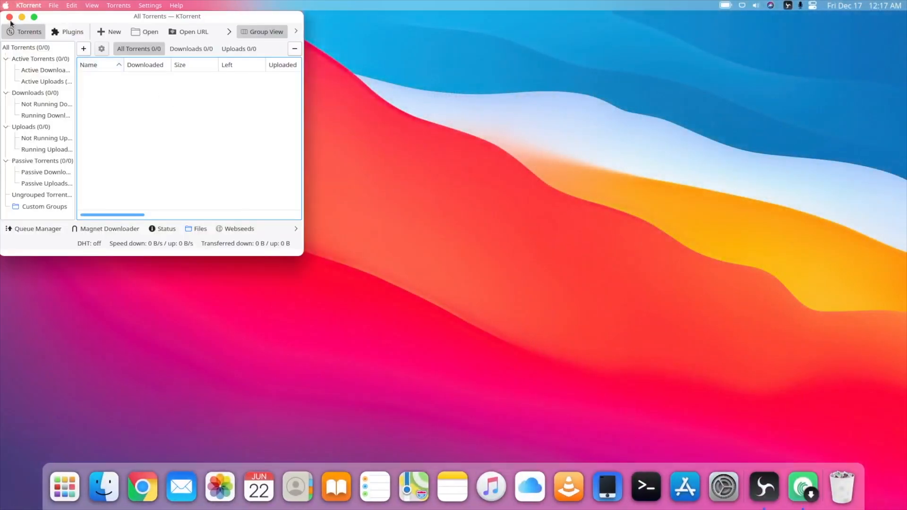
pyautogui.click(9, 16)
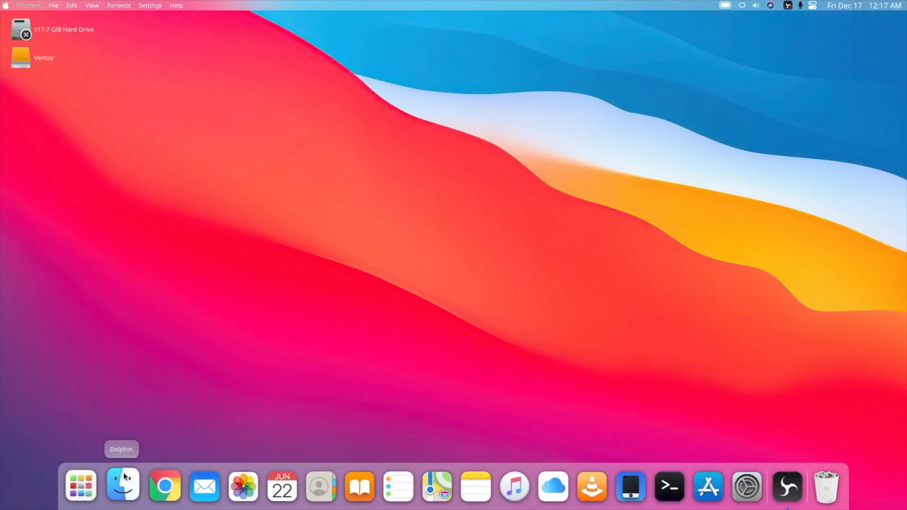
pyautogui.click(80, 486)
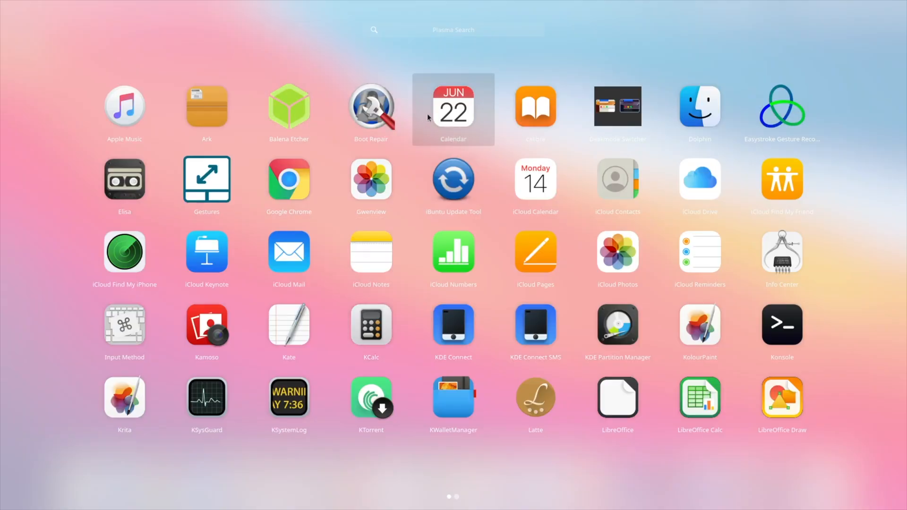
pyautogui.moveTo(442, 404)
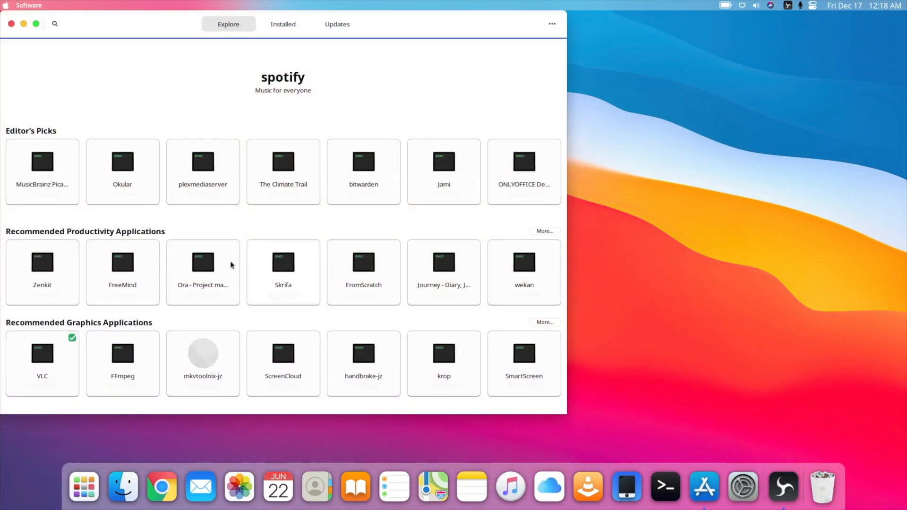
pyautogui.moveTo(289, 40)
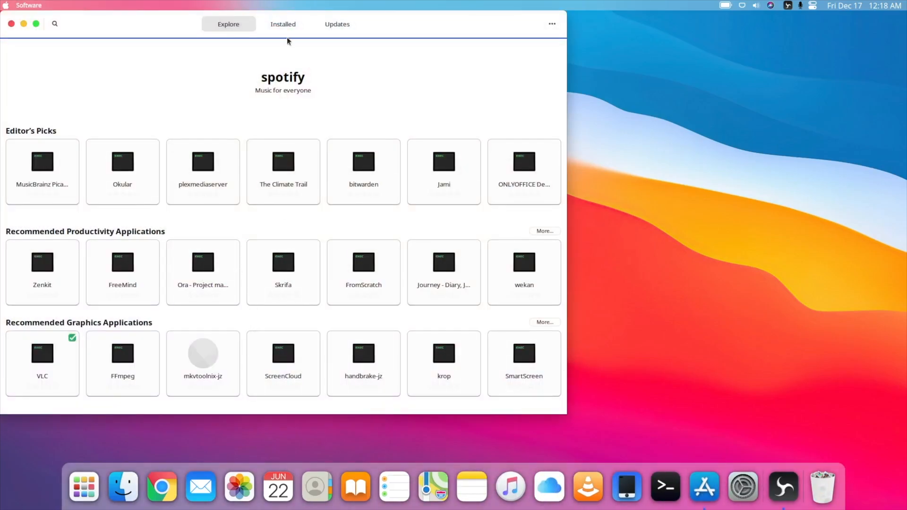
pyautogui.moveTo(625, 484)
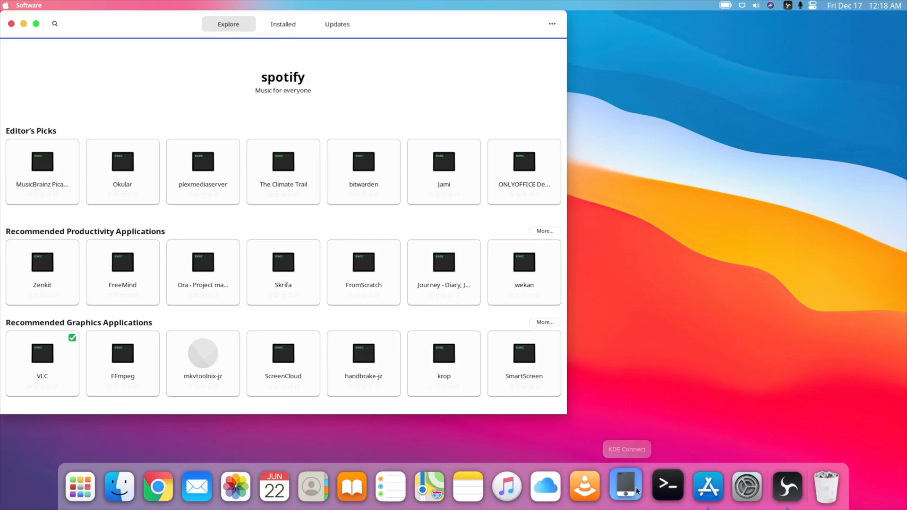
pyautogui.moveTo(586, 486)
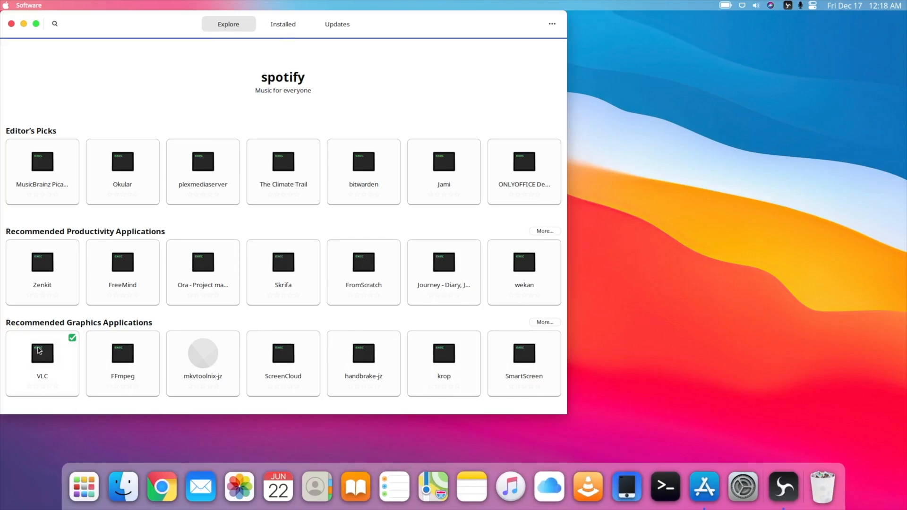
# Reopen the Software store on its Explore page of editor's picks
pyautogui.click(282, 23)
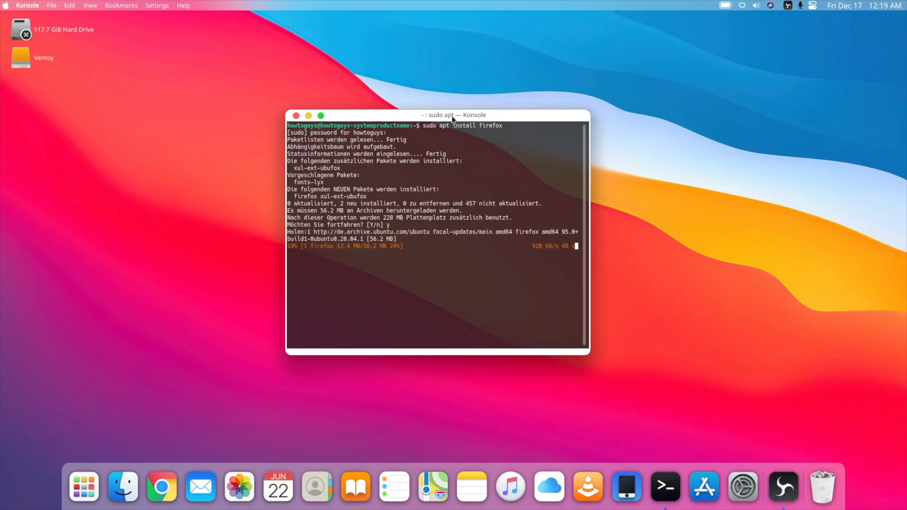
# Check the app grid for Firefox, show System Monitor's load history graphs, and launch Chrome
pyautogui.click(83, 486)
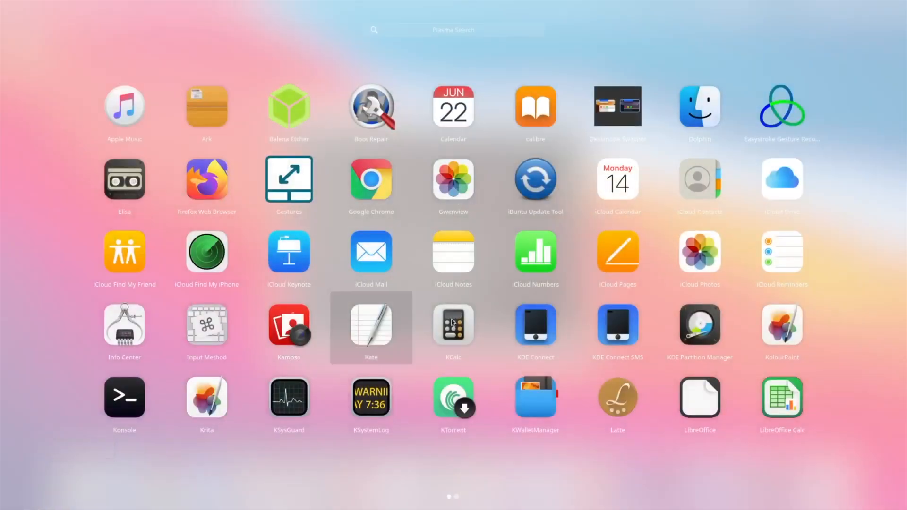
pyautogui.click(207, 179)
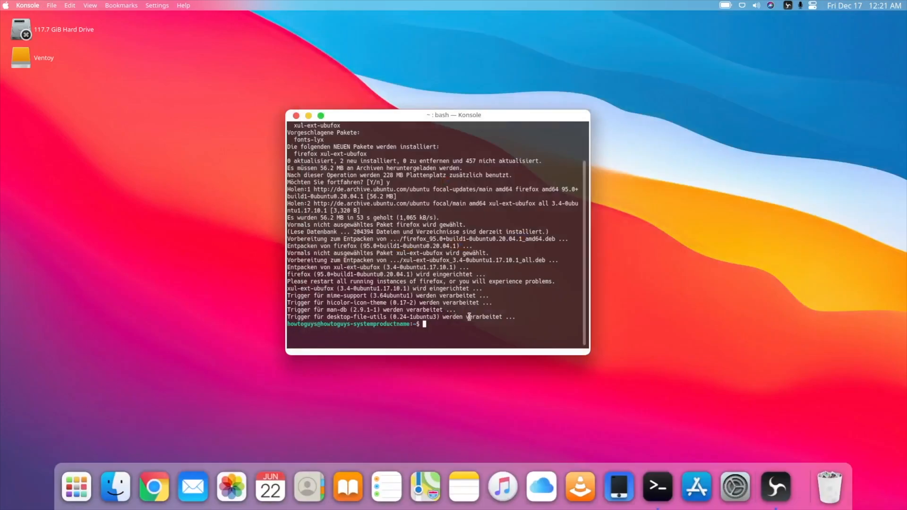
pyautogui.click(802, 486)
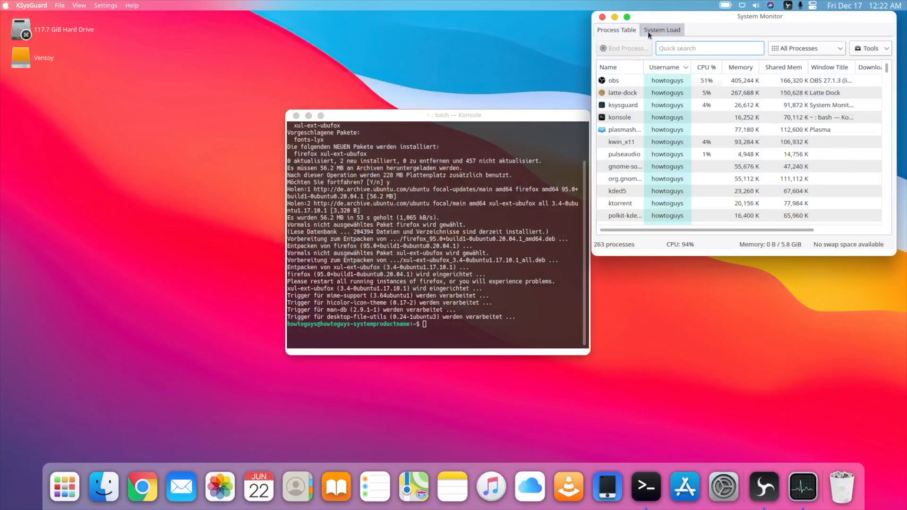
pyautogui.click(661, 29)
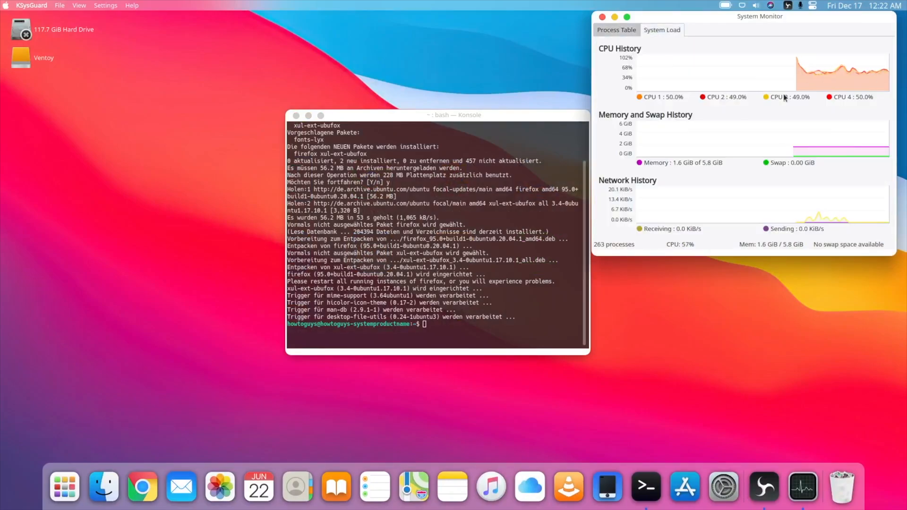
pyautogui.moveTo(140, 486)
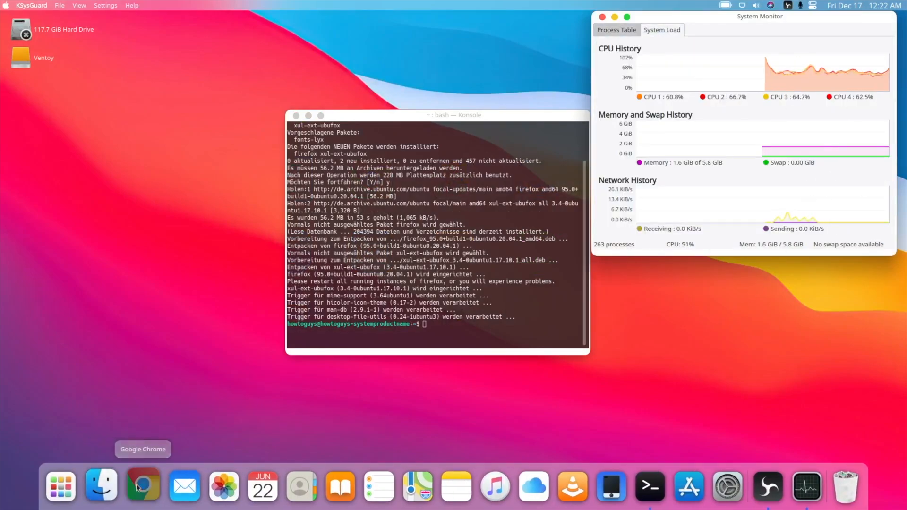
pyautogui.click(141, 486)
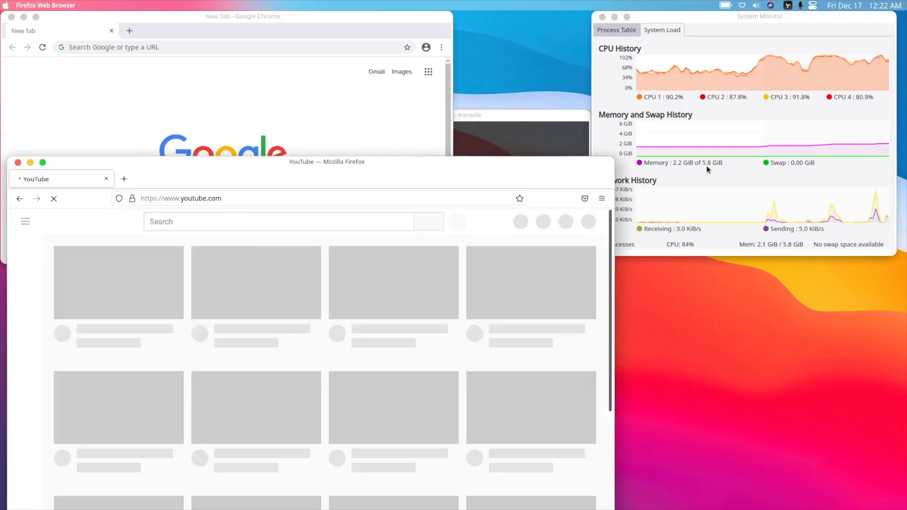
# Search YouTube for 'how to gu', open the Windows 11 video and scroll its comments
pyautogui.write('how to guys')
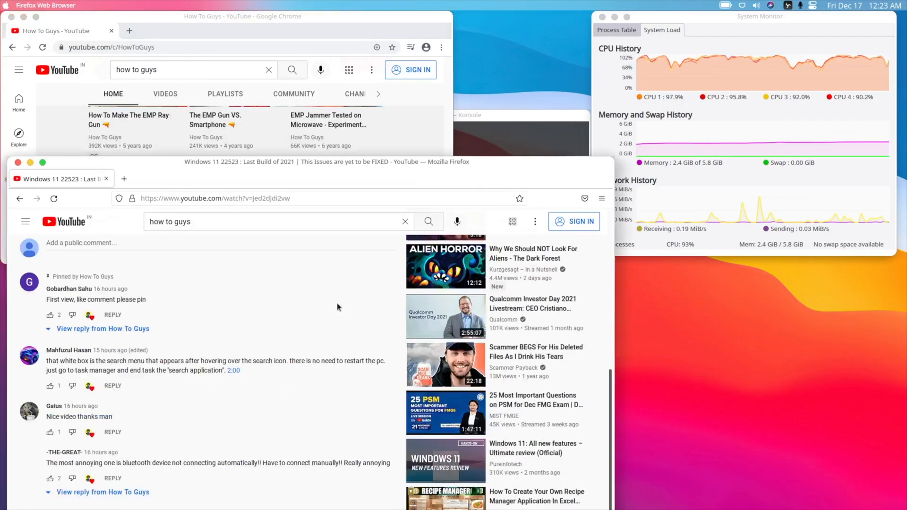
pyautogui.scroll(3)
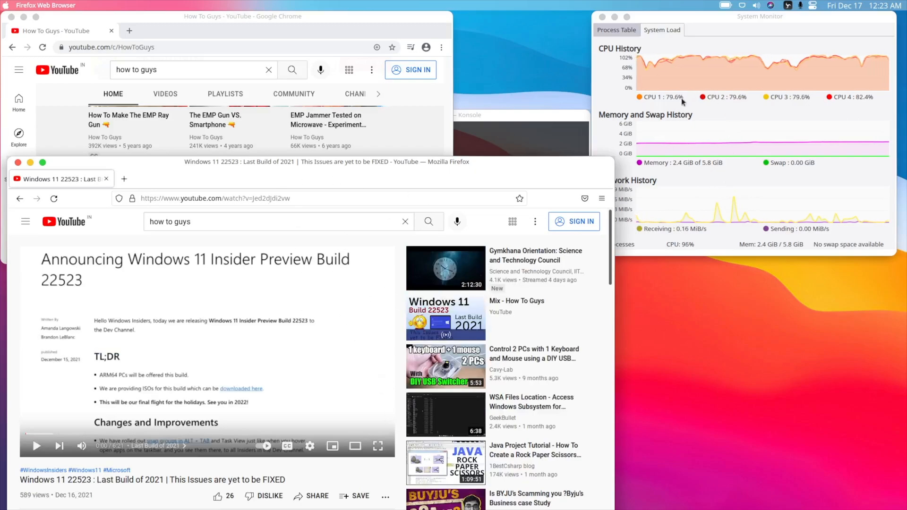
pyautogui.scroll(-3)
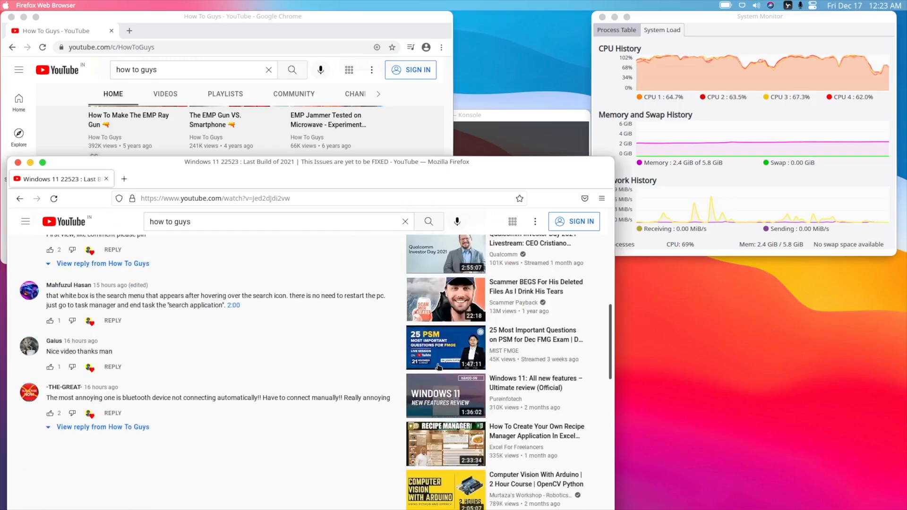
pyautogui.scroll(-3)
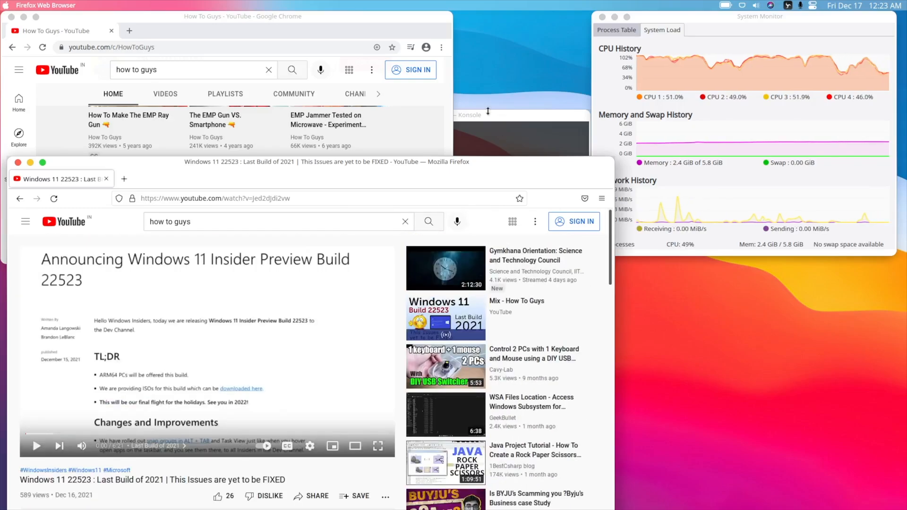
pyautogui.moveTo(690, 133)
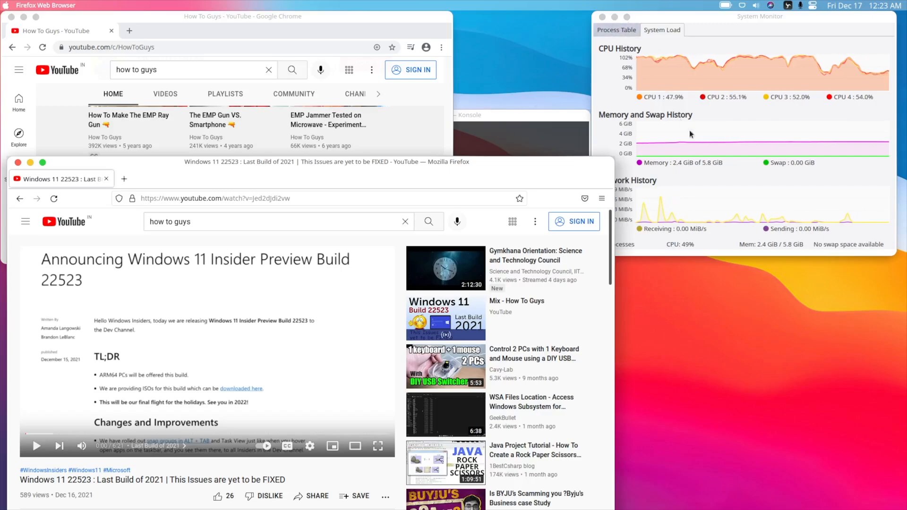
pyautogui.click(616, 29)
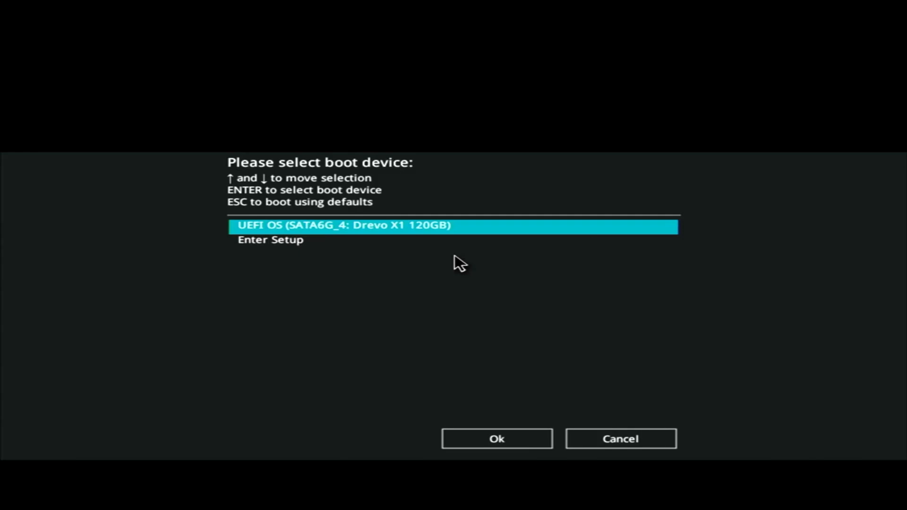
# Boot the USB, select ibuntu_2.0_lixsur_amd64.iso in Ventoy and start Try and Install iBuntu
pyautogui.press('Down')
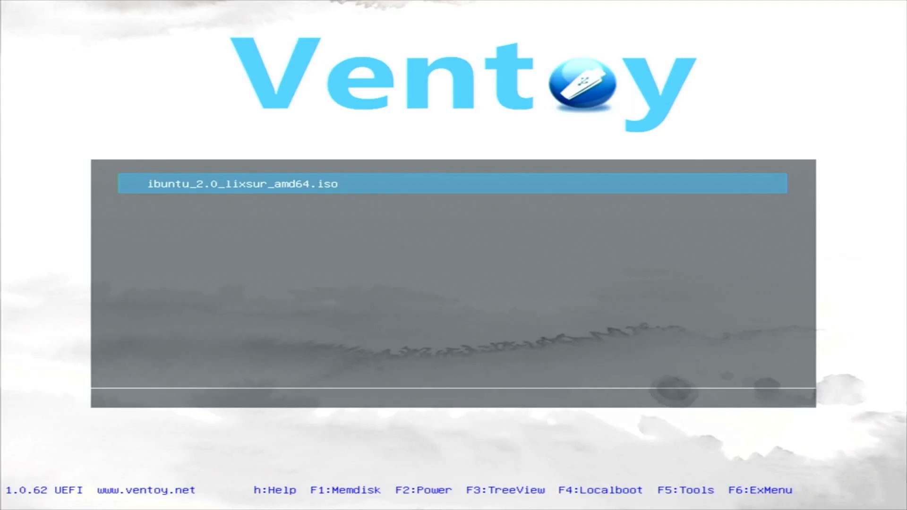
pyautogui.press('Return')
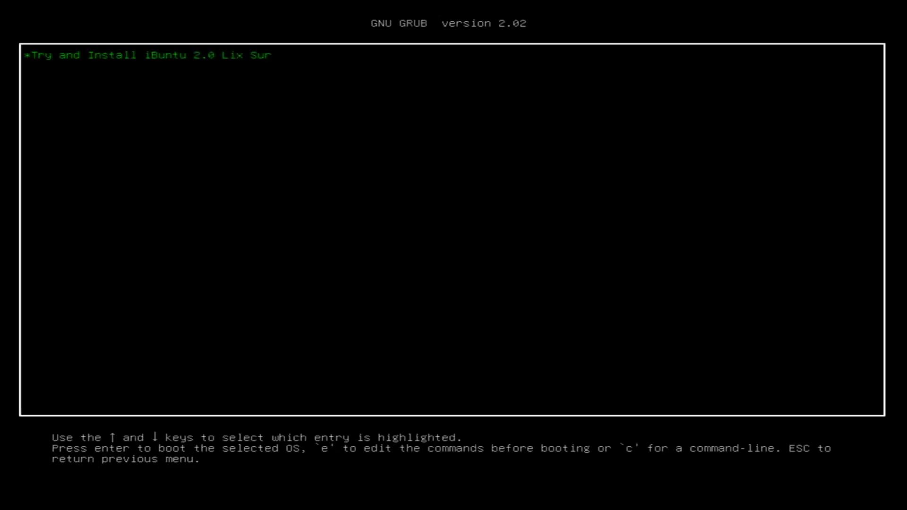
pyautogui.press('Return')
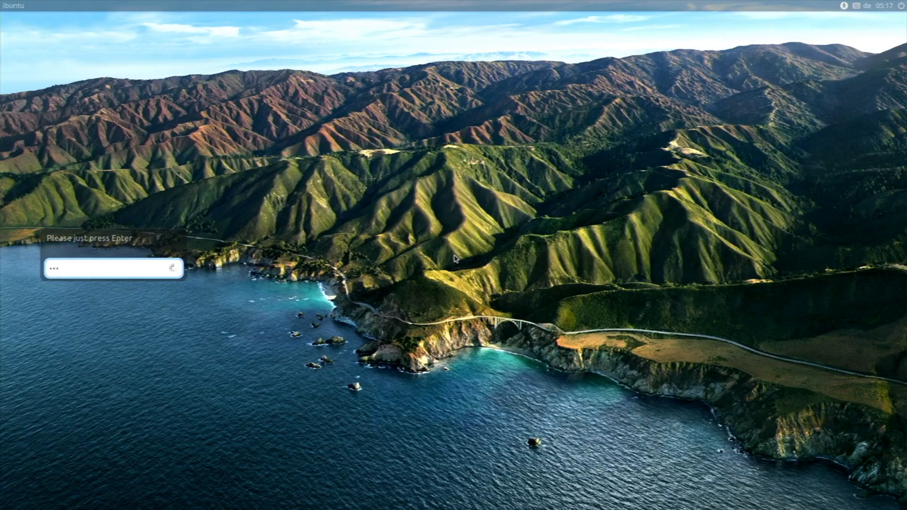
# Log into the live session, review Partitions and accept the English (US) keyboard layout
pyautogui.press('Return')
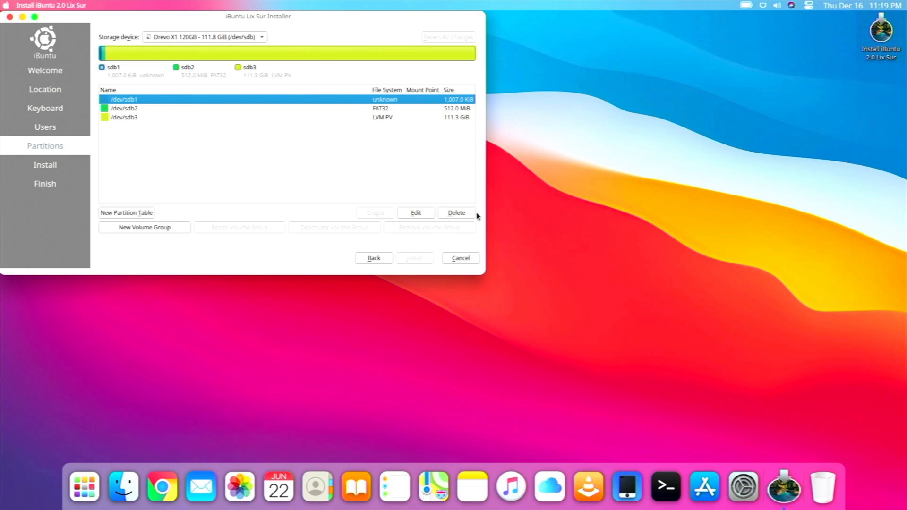
pyautogui.click(374, 258)
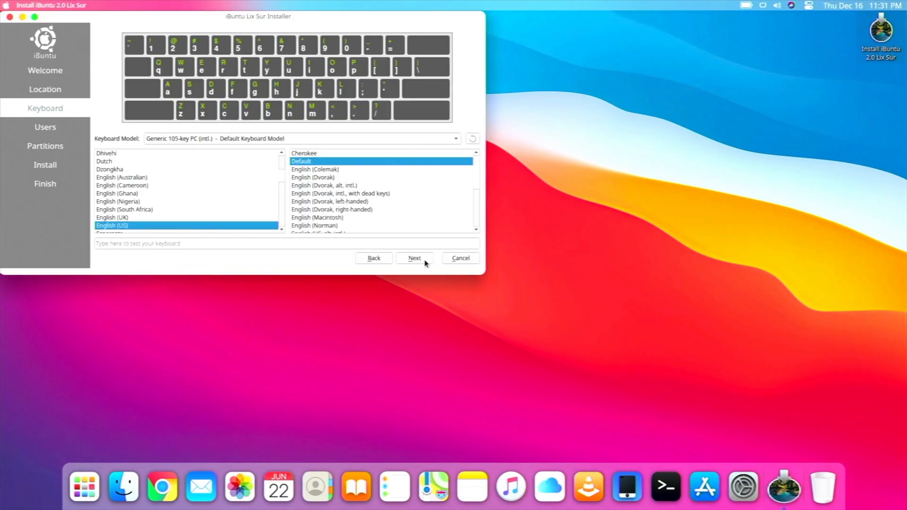
pyautogui.click(414, 258)
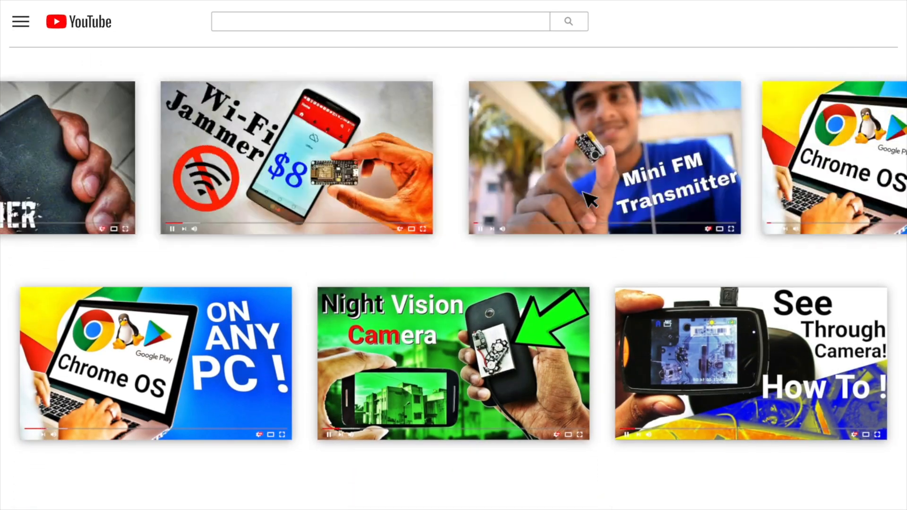
pyautogui.click(154, 363)
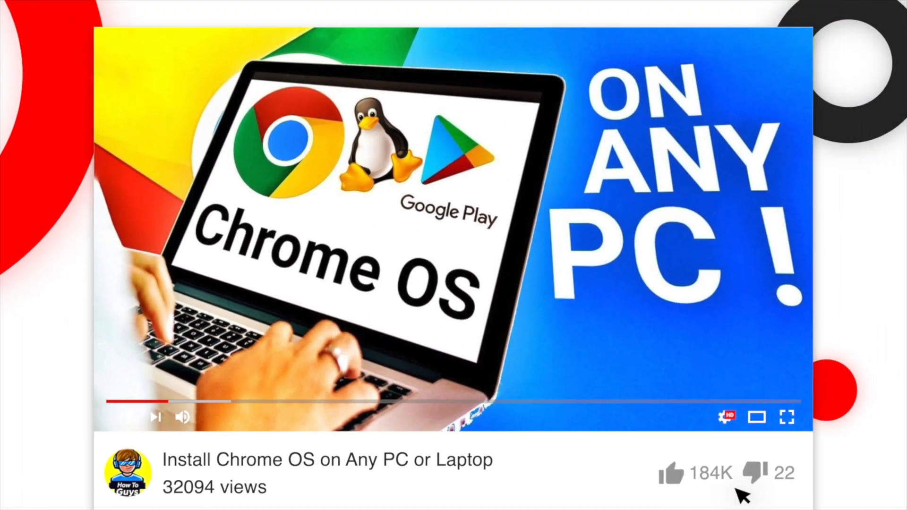